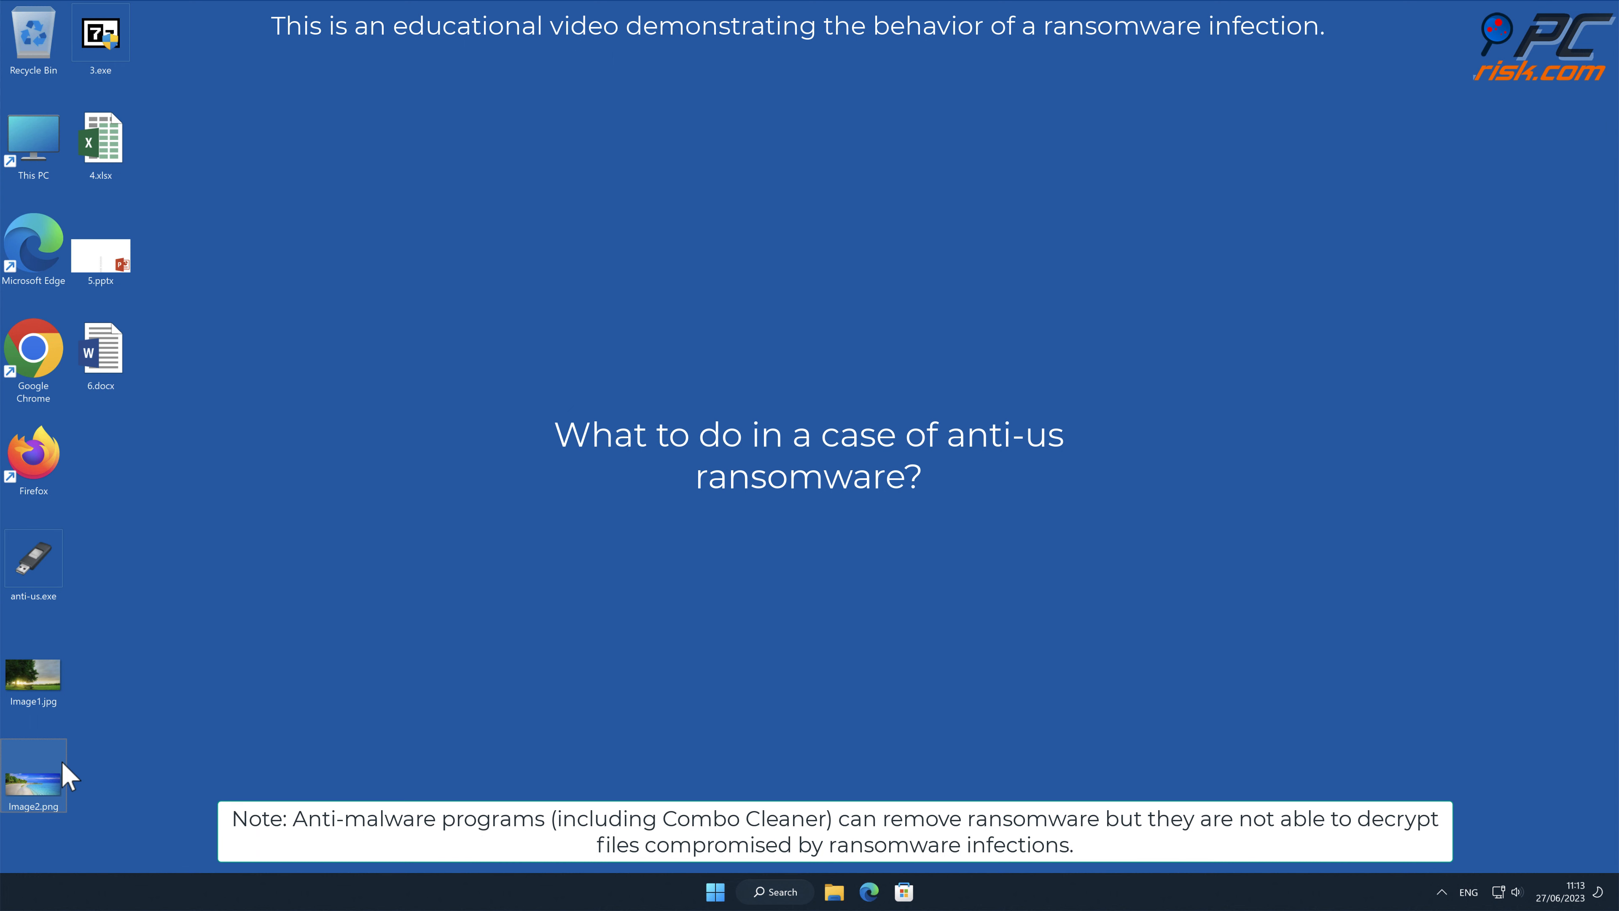
- View Image2.png, then run anti-us.exe with admin rights so the desktop files get encrypted
double_click(34, 783)
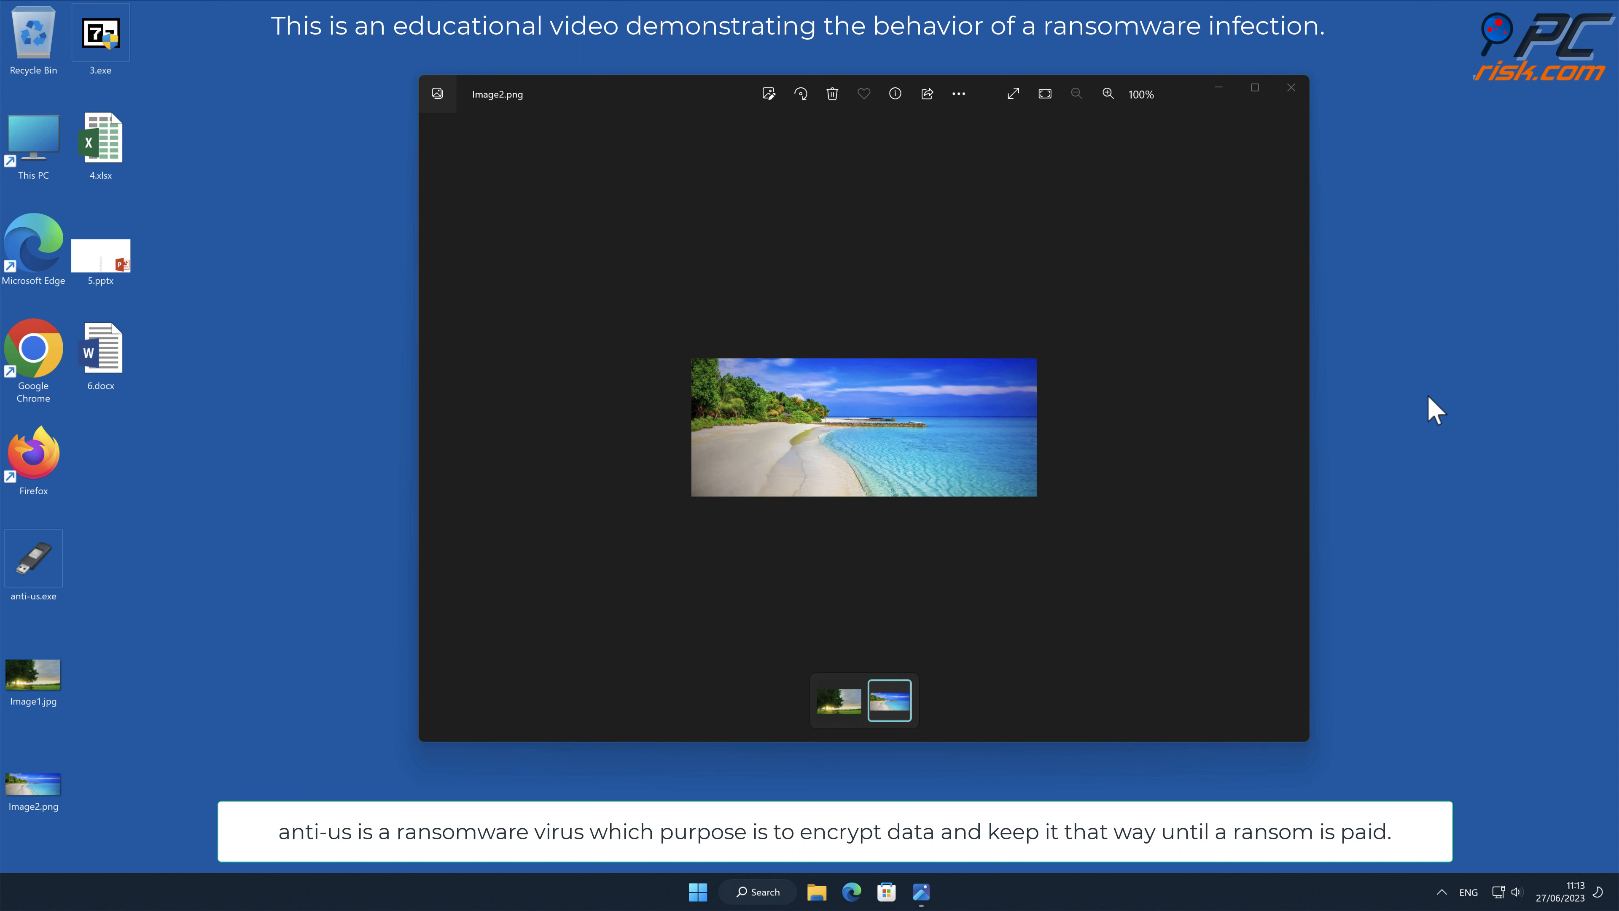
left_click(1291, 87)
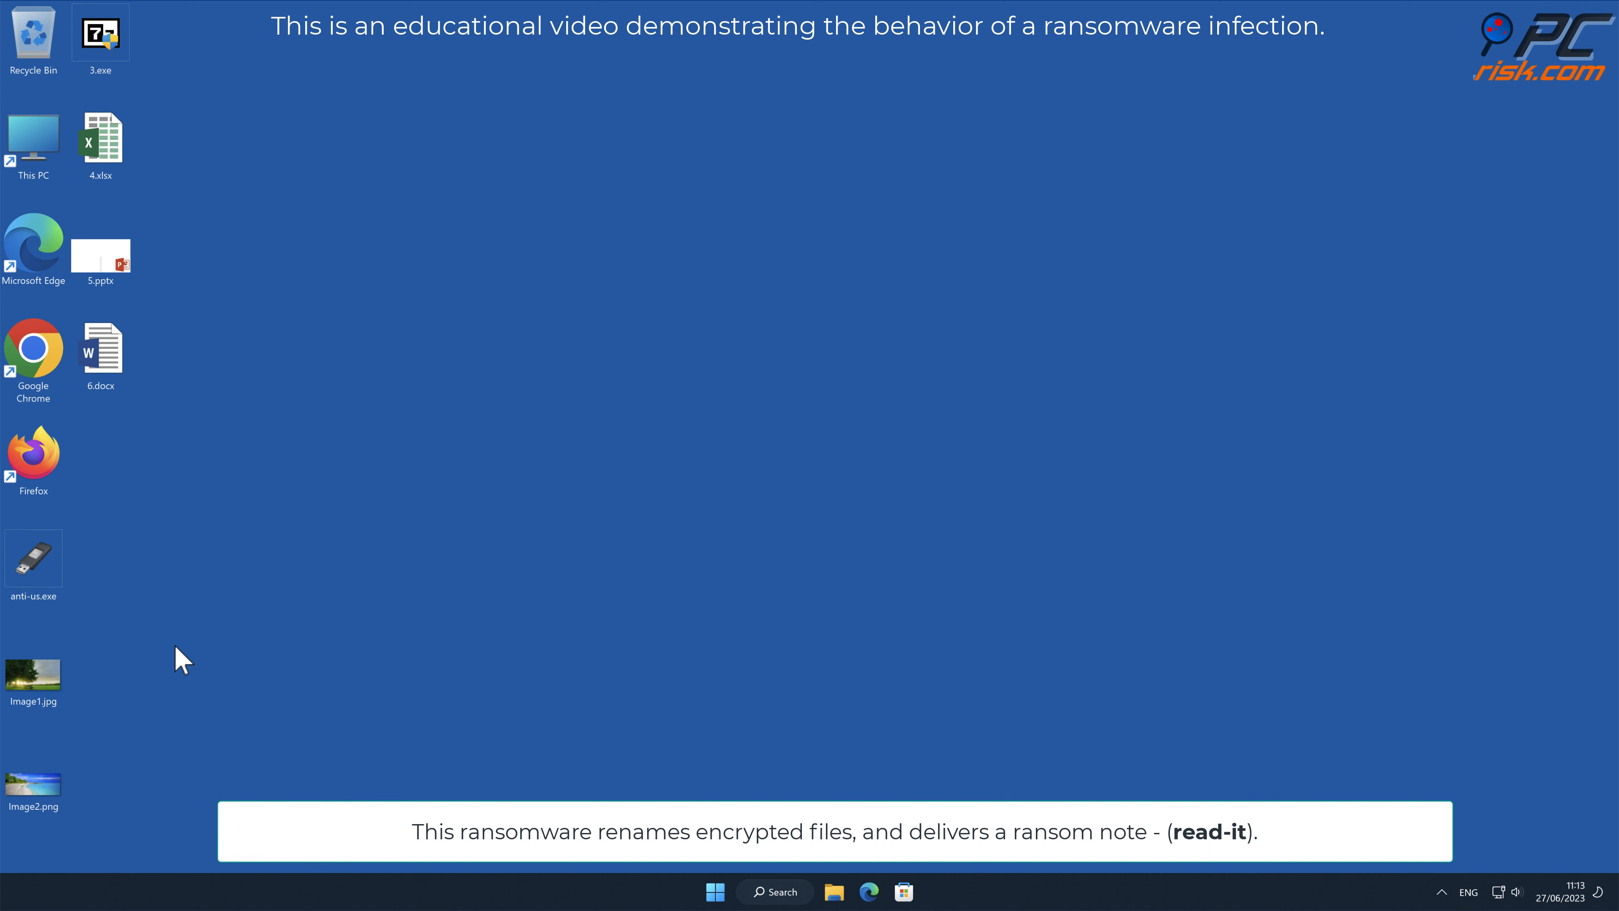
double_click(34, 558)
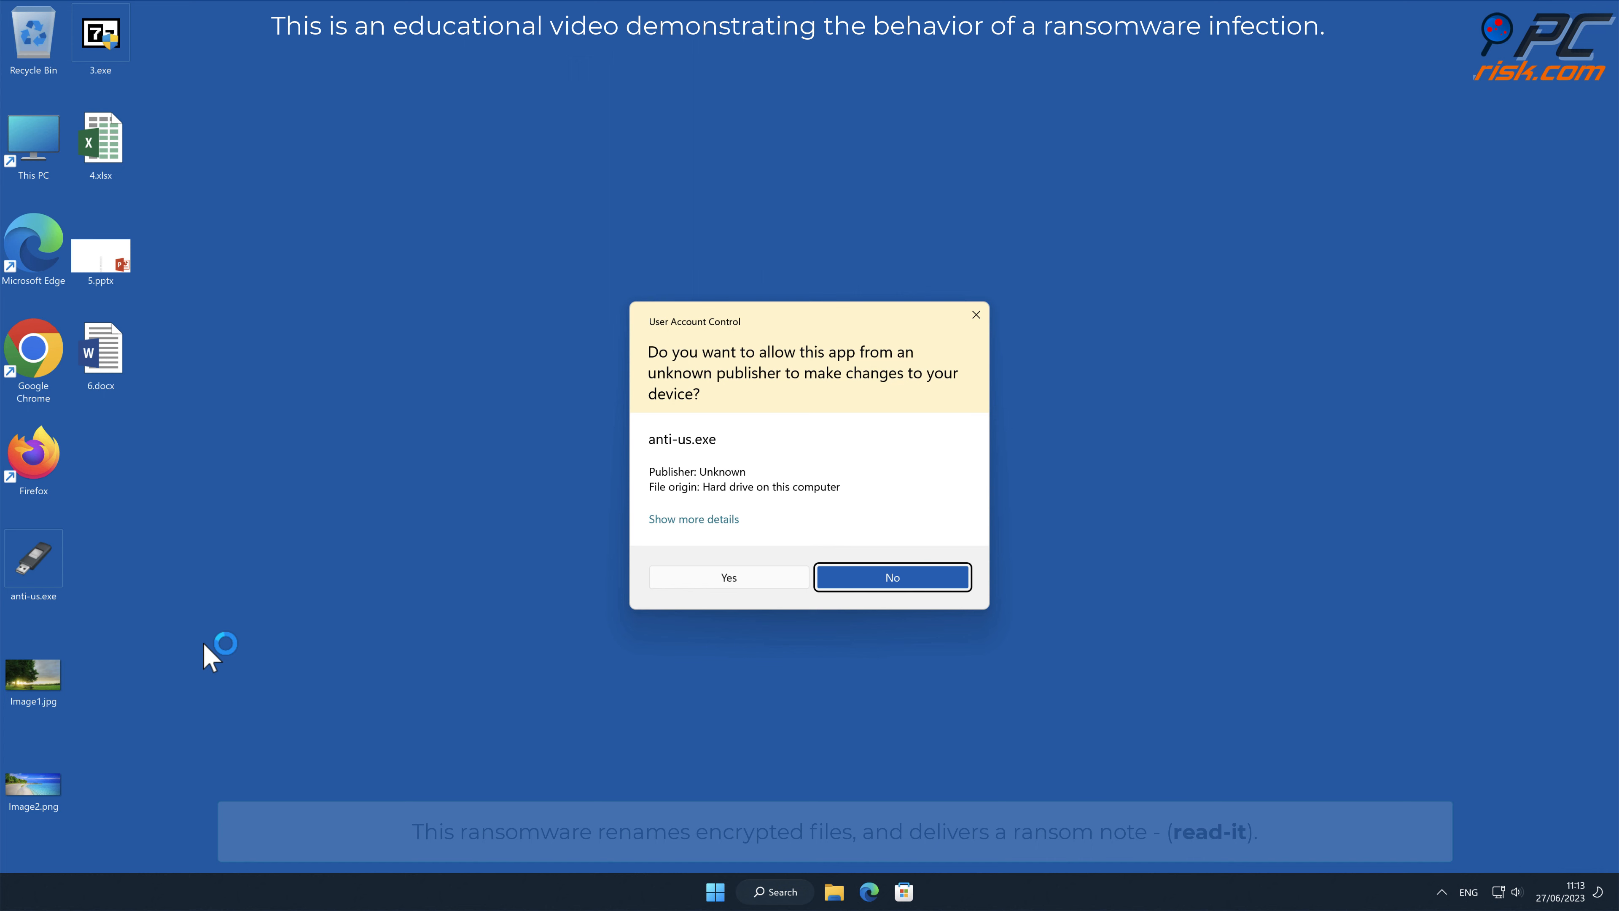
left_click(729, 577)
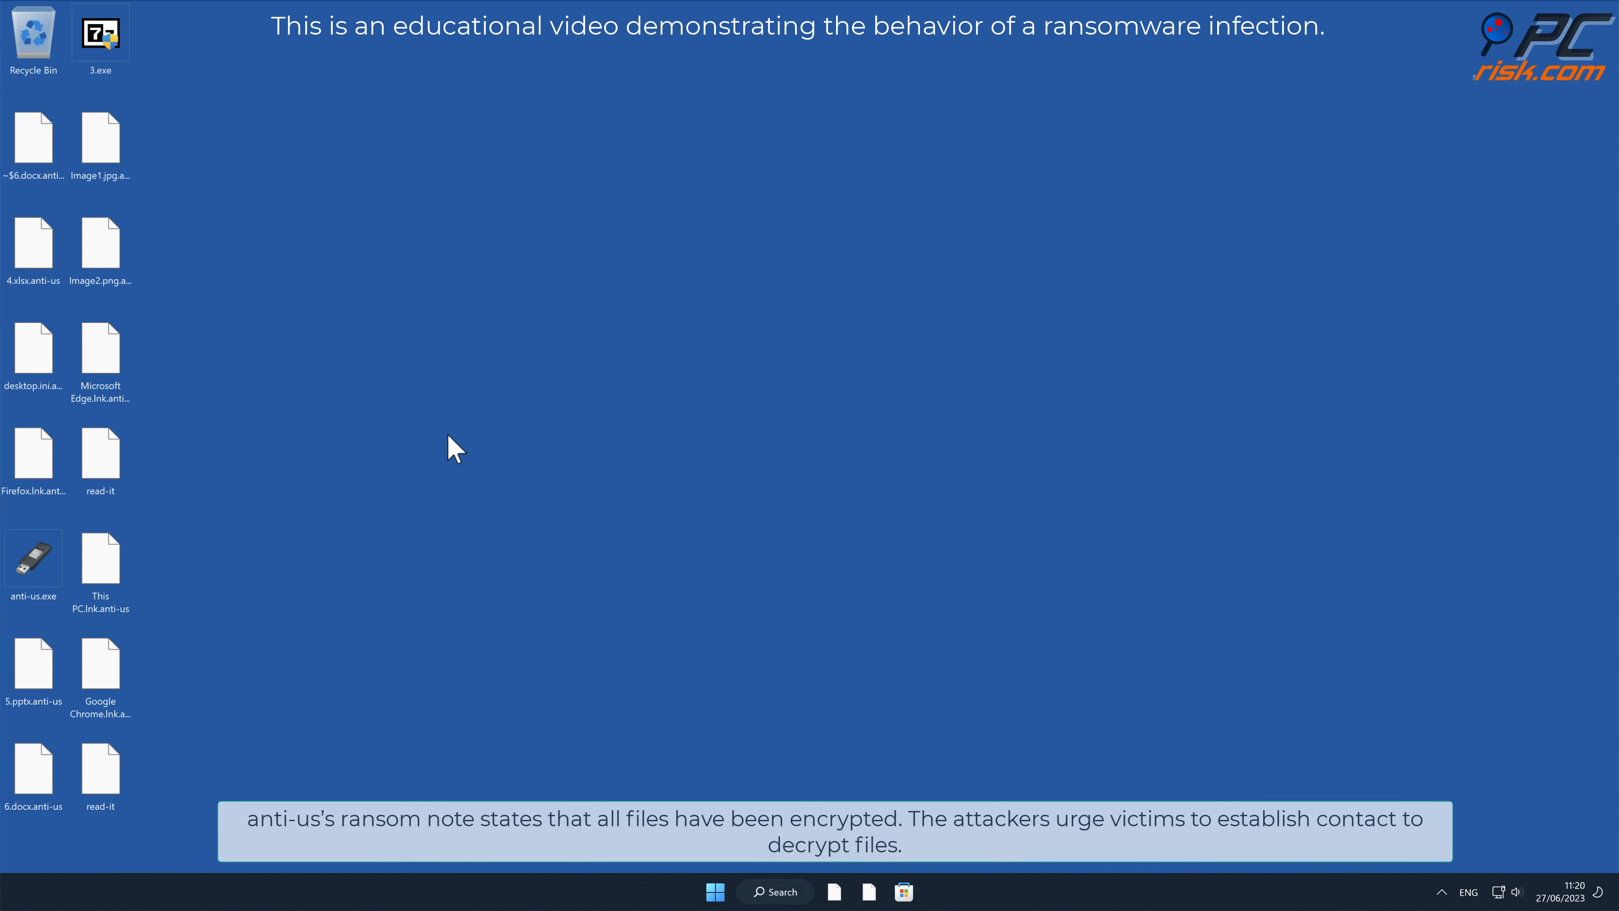
- Start opening the read-it ransom note from the desktop, reaching the app-choice prompt
double_click(101, 243)
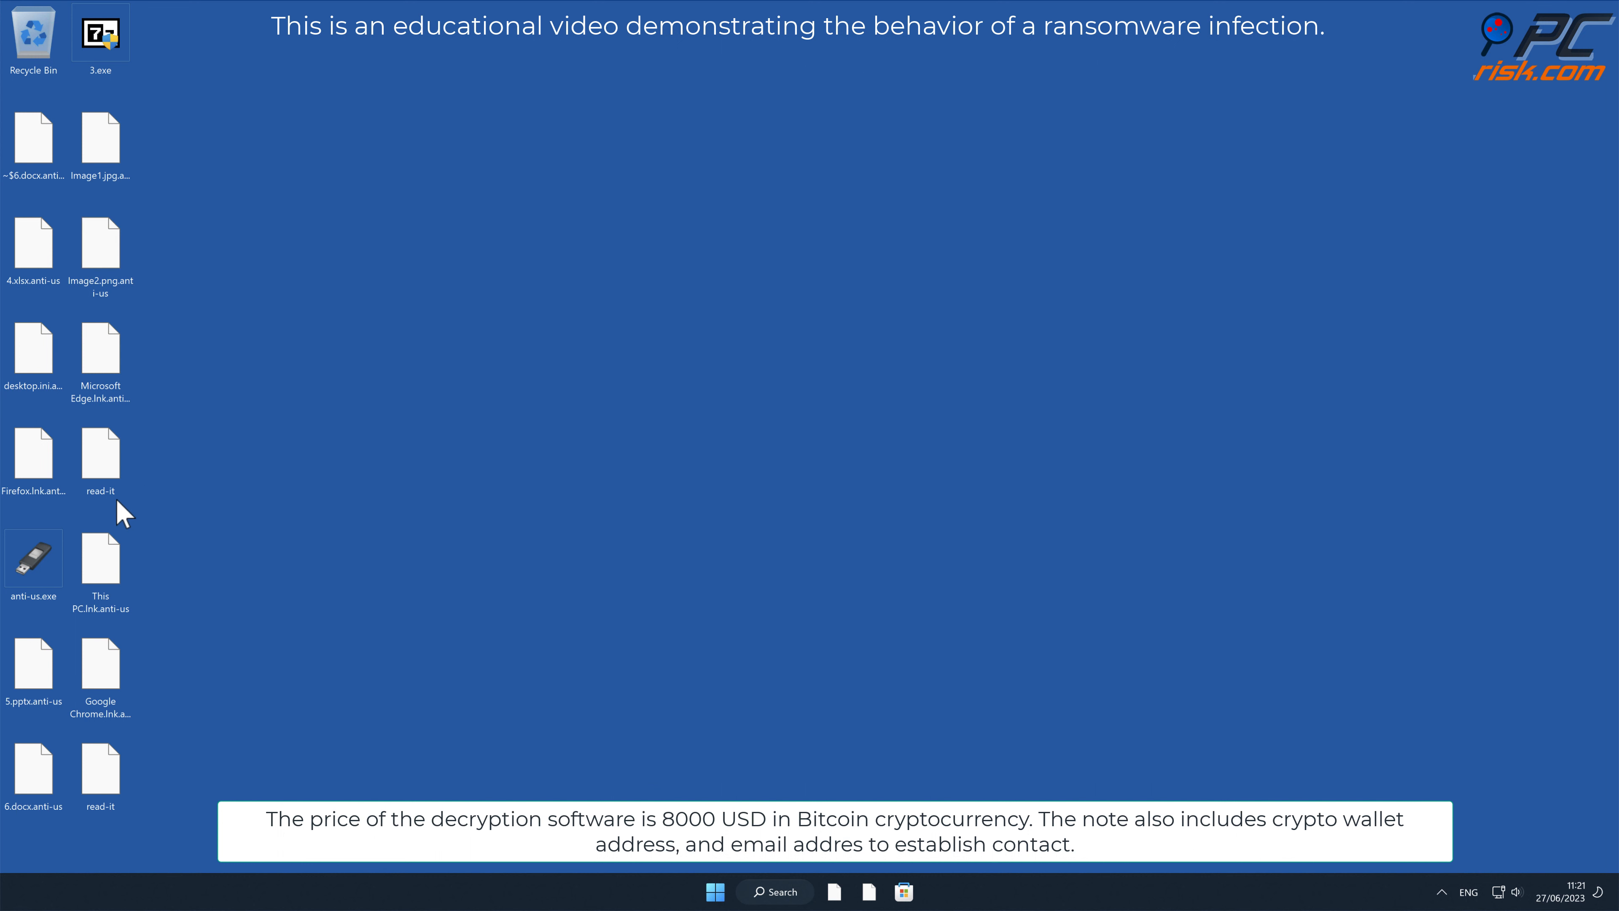
left_click(100, 456)
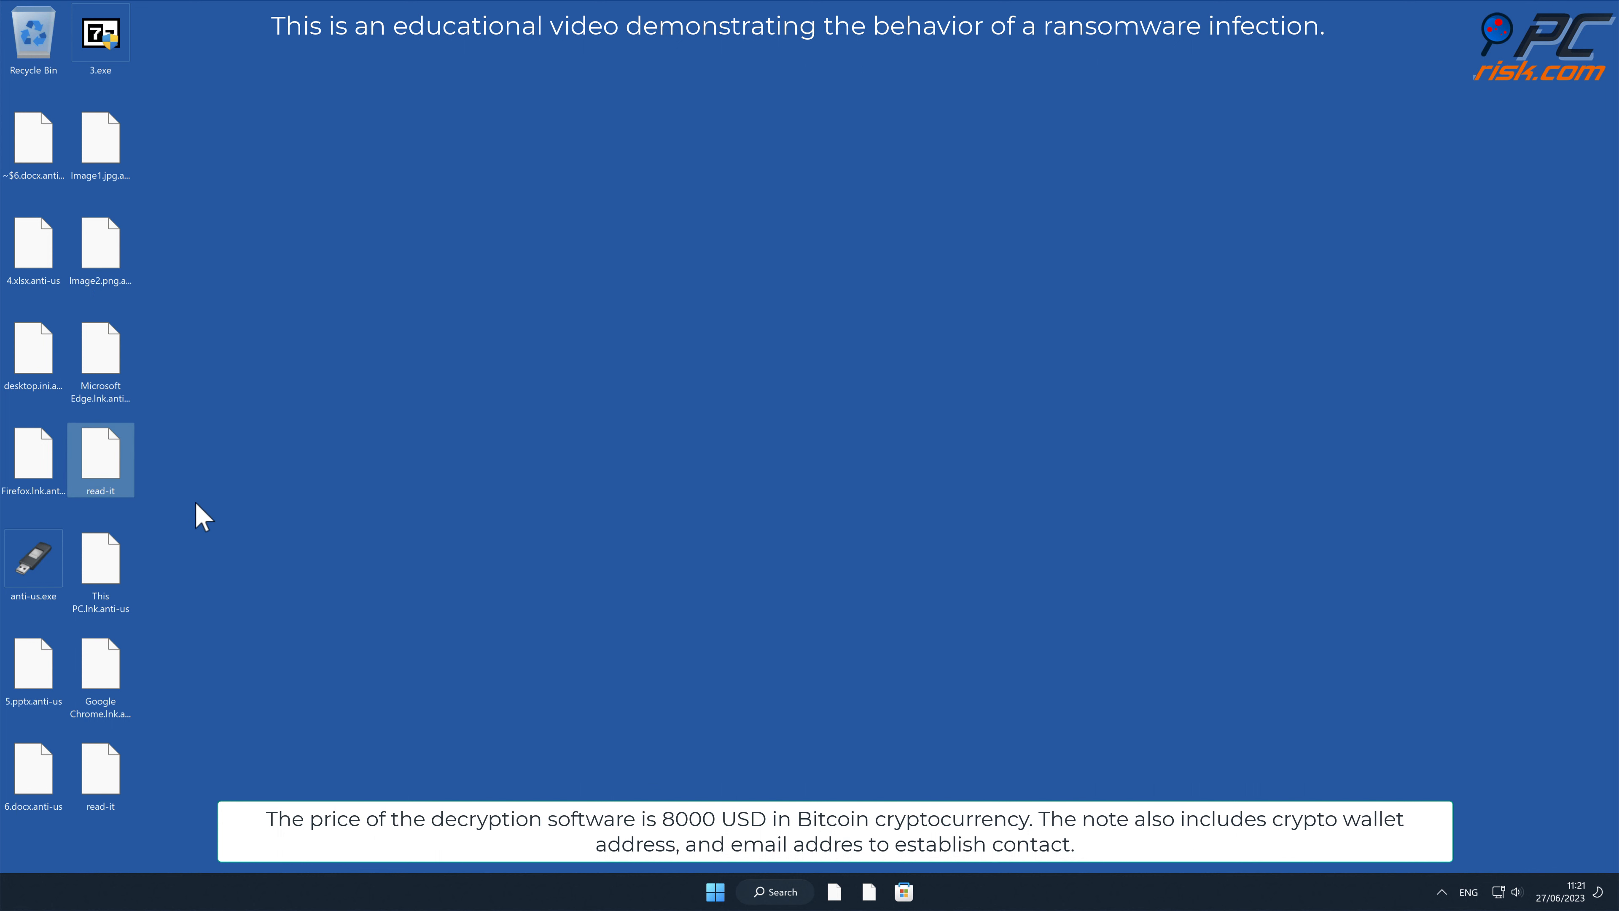
double_click(101, 453)
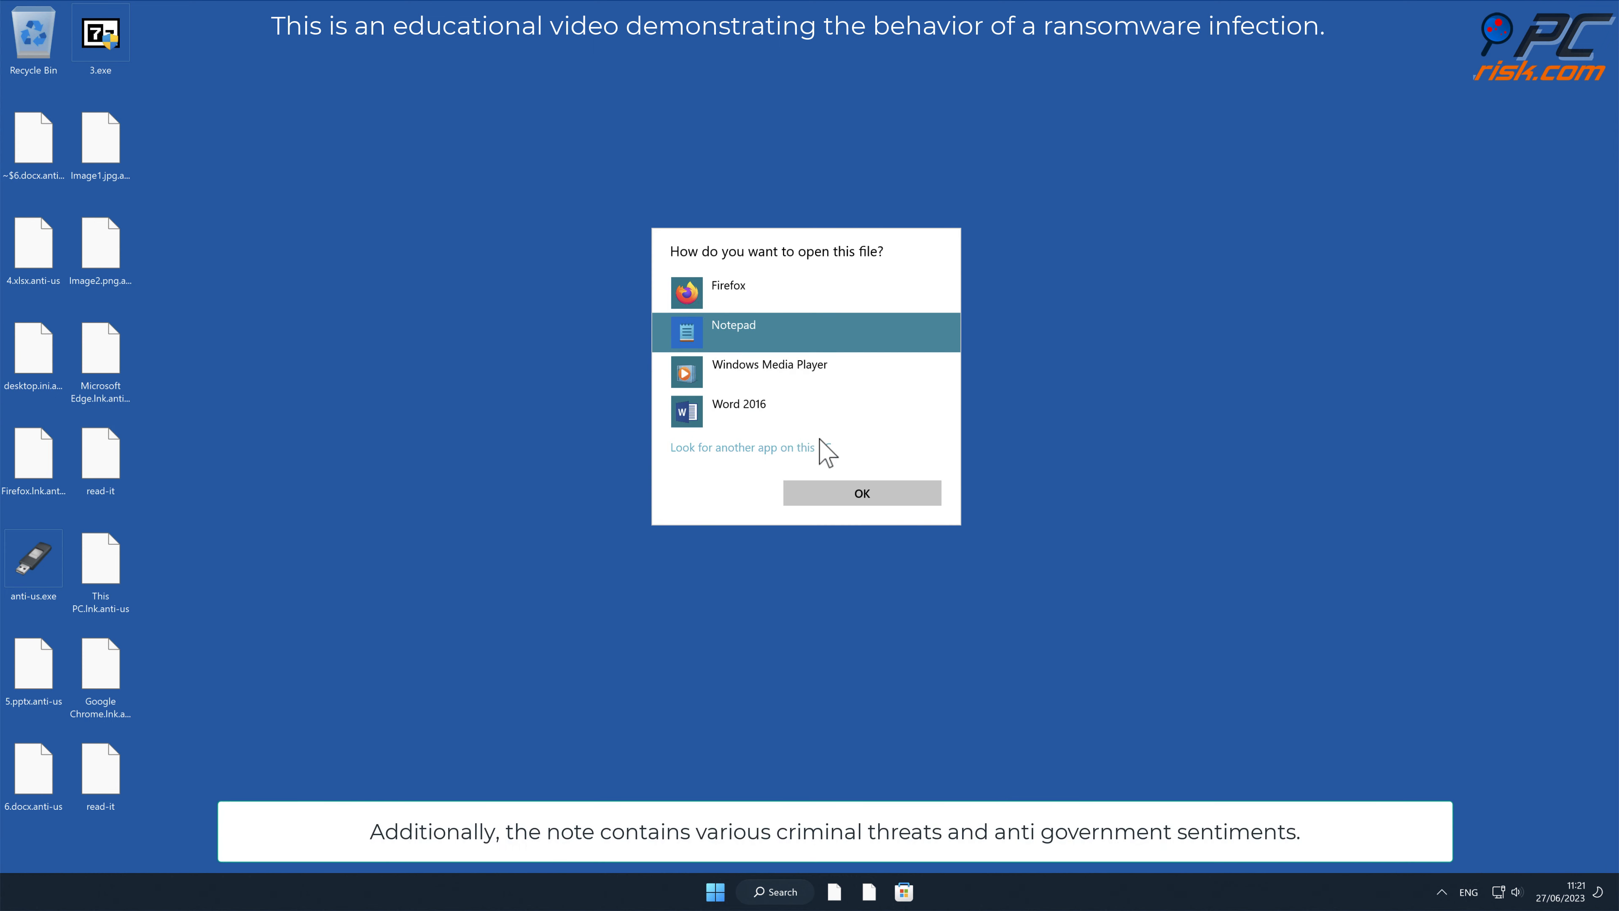
- Read the read-it bitcoin ransom note in Notepad, then close it
left_click(862, 493)
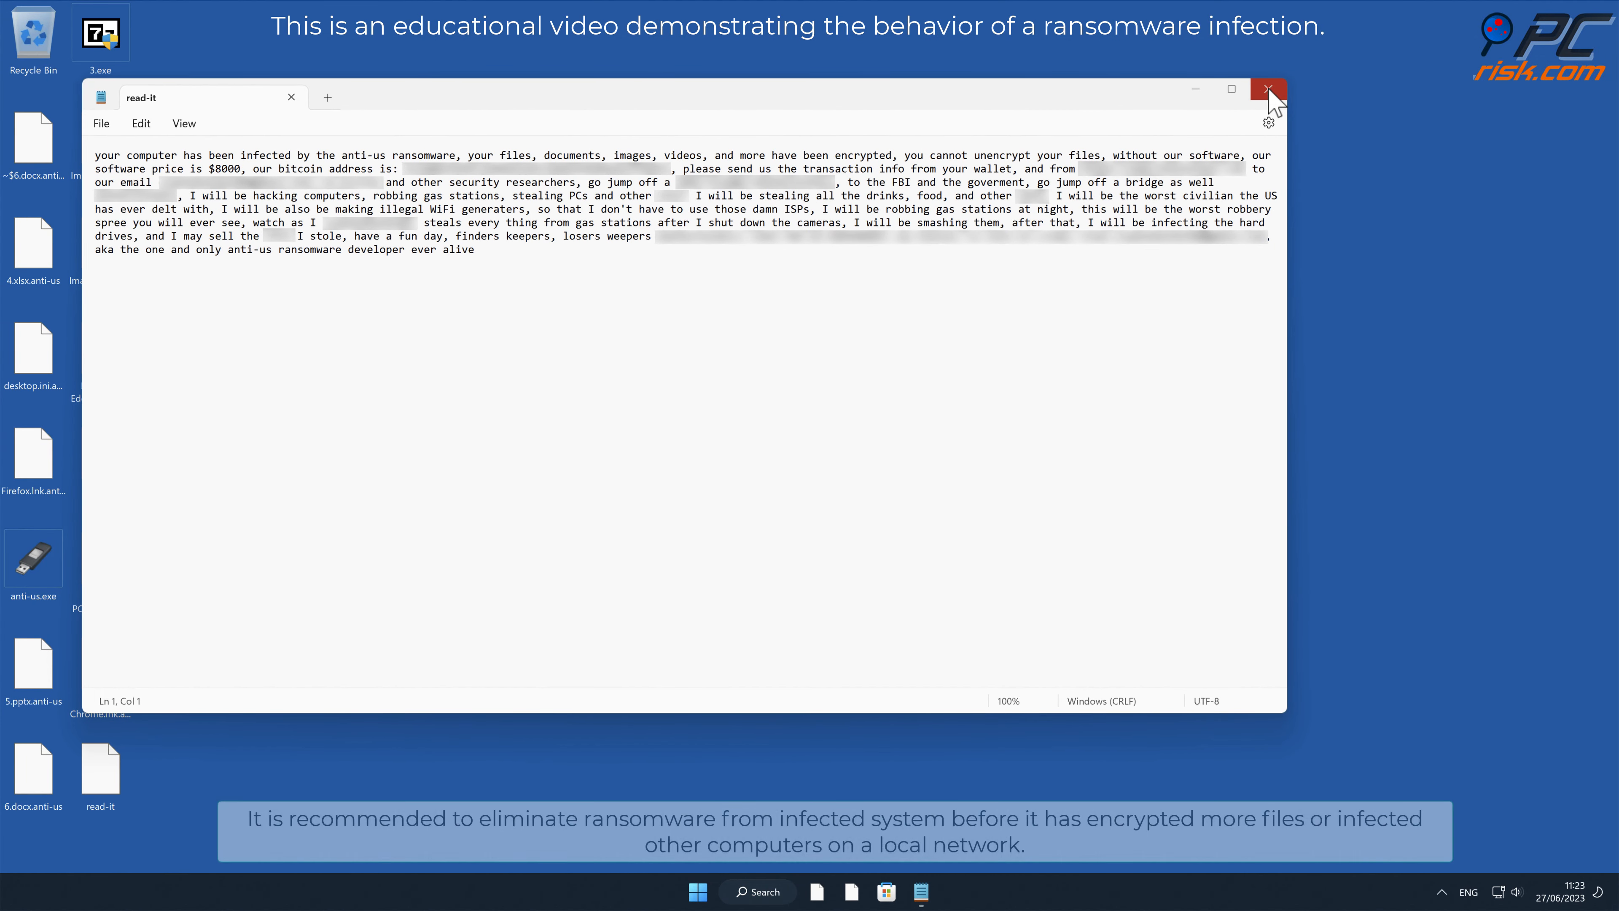
left_click(1268, 90)
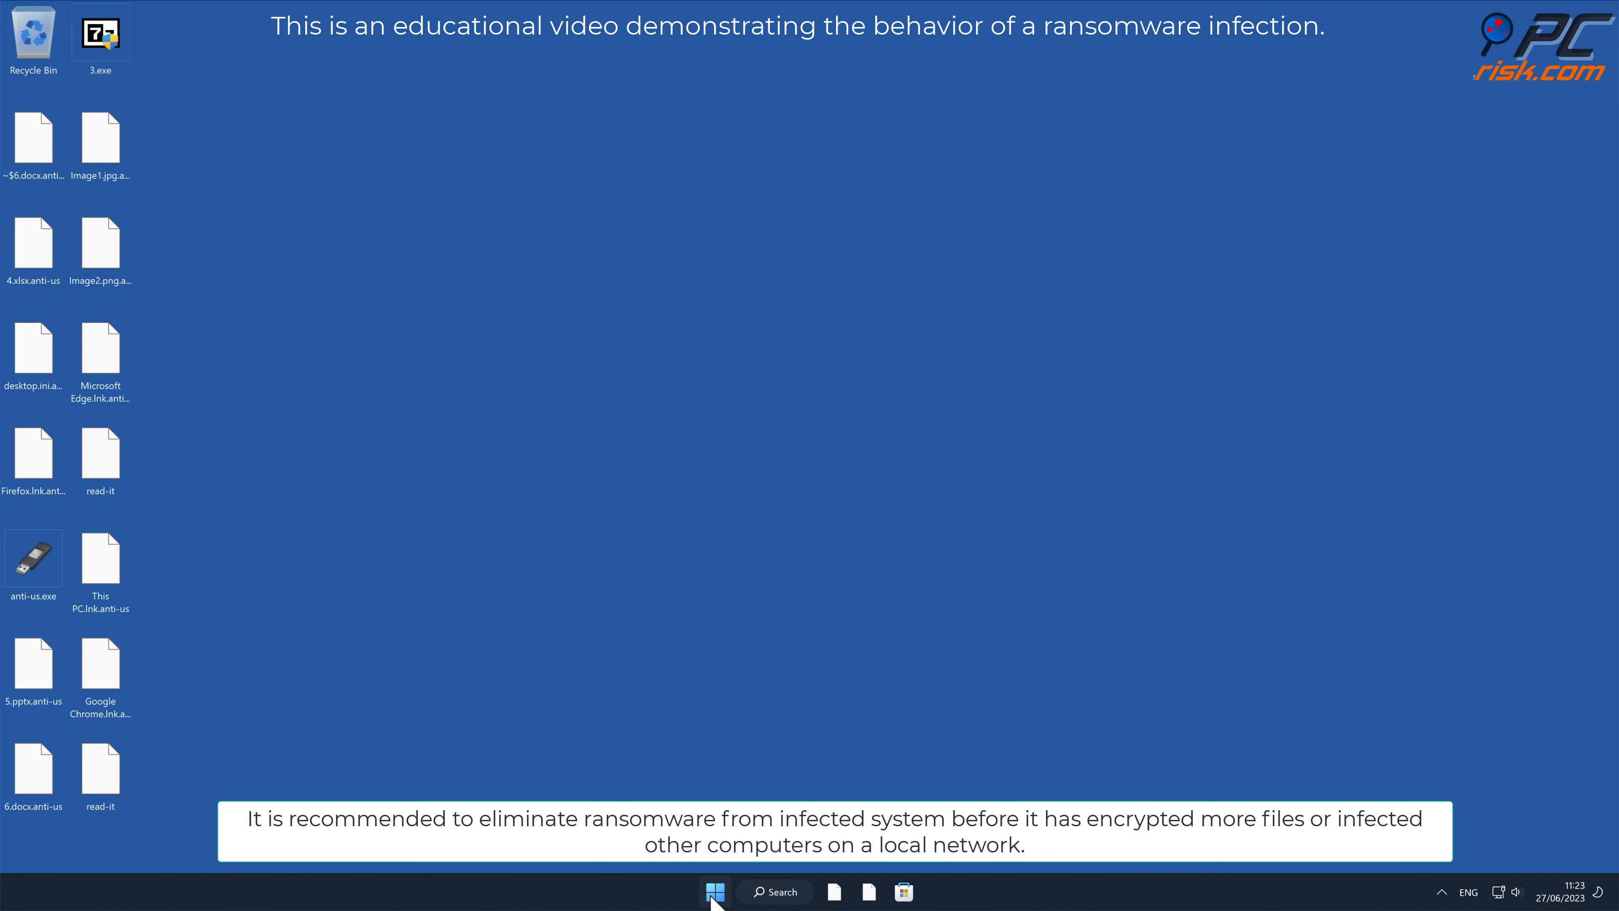
left_click(715, 892)
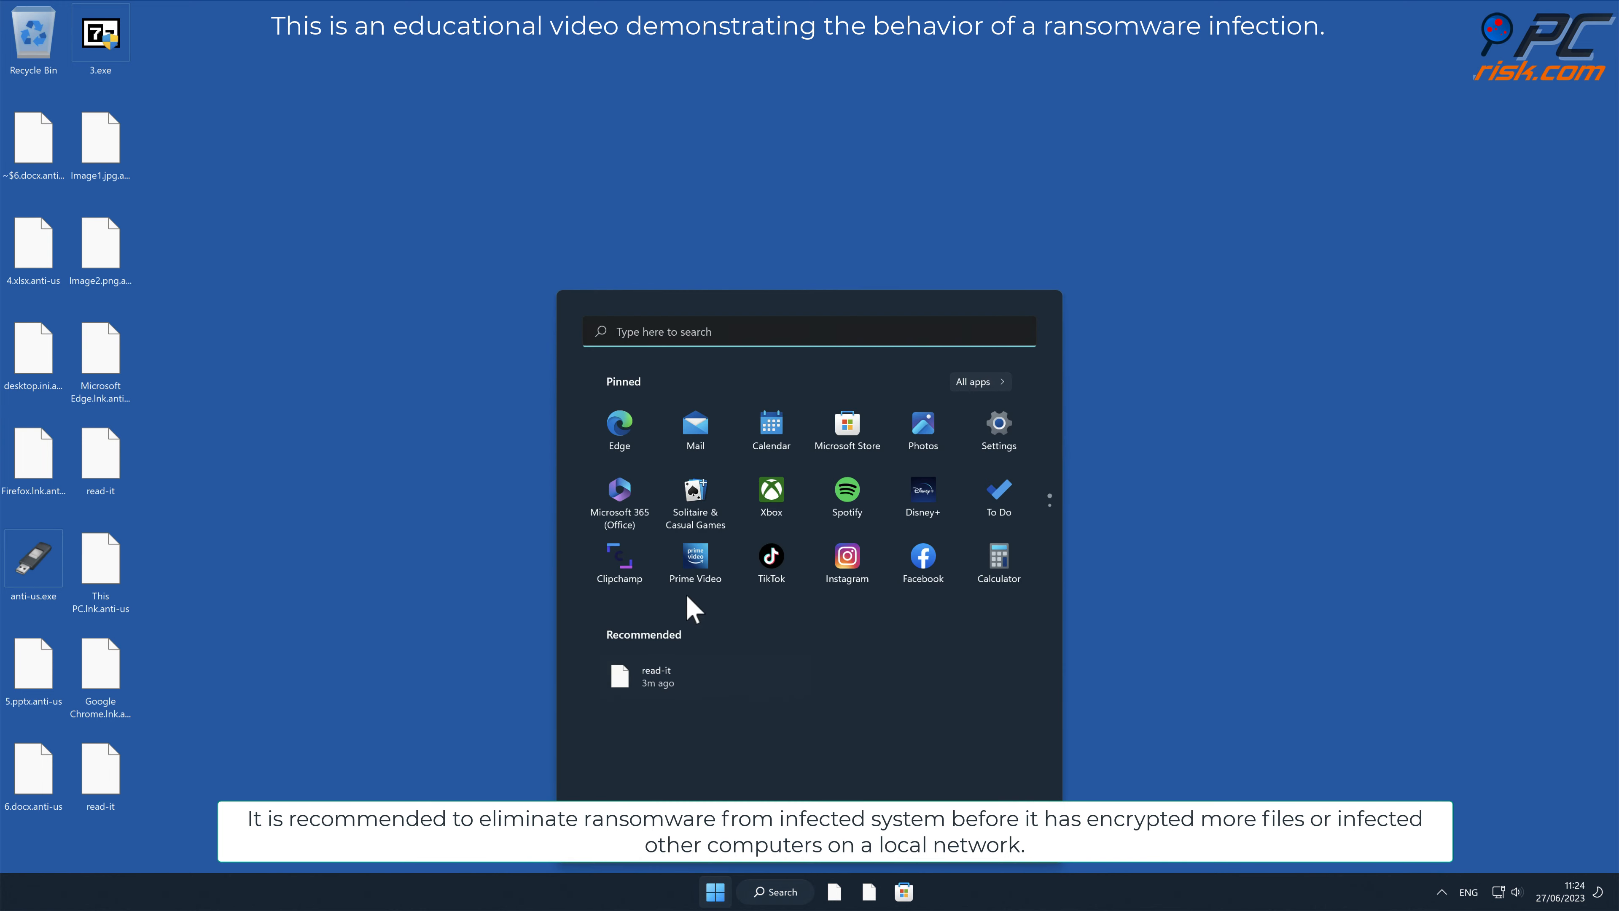
left_click(619, 424)
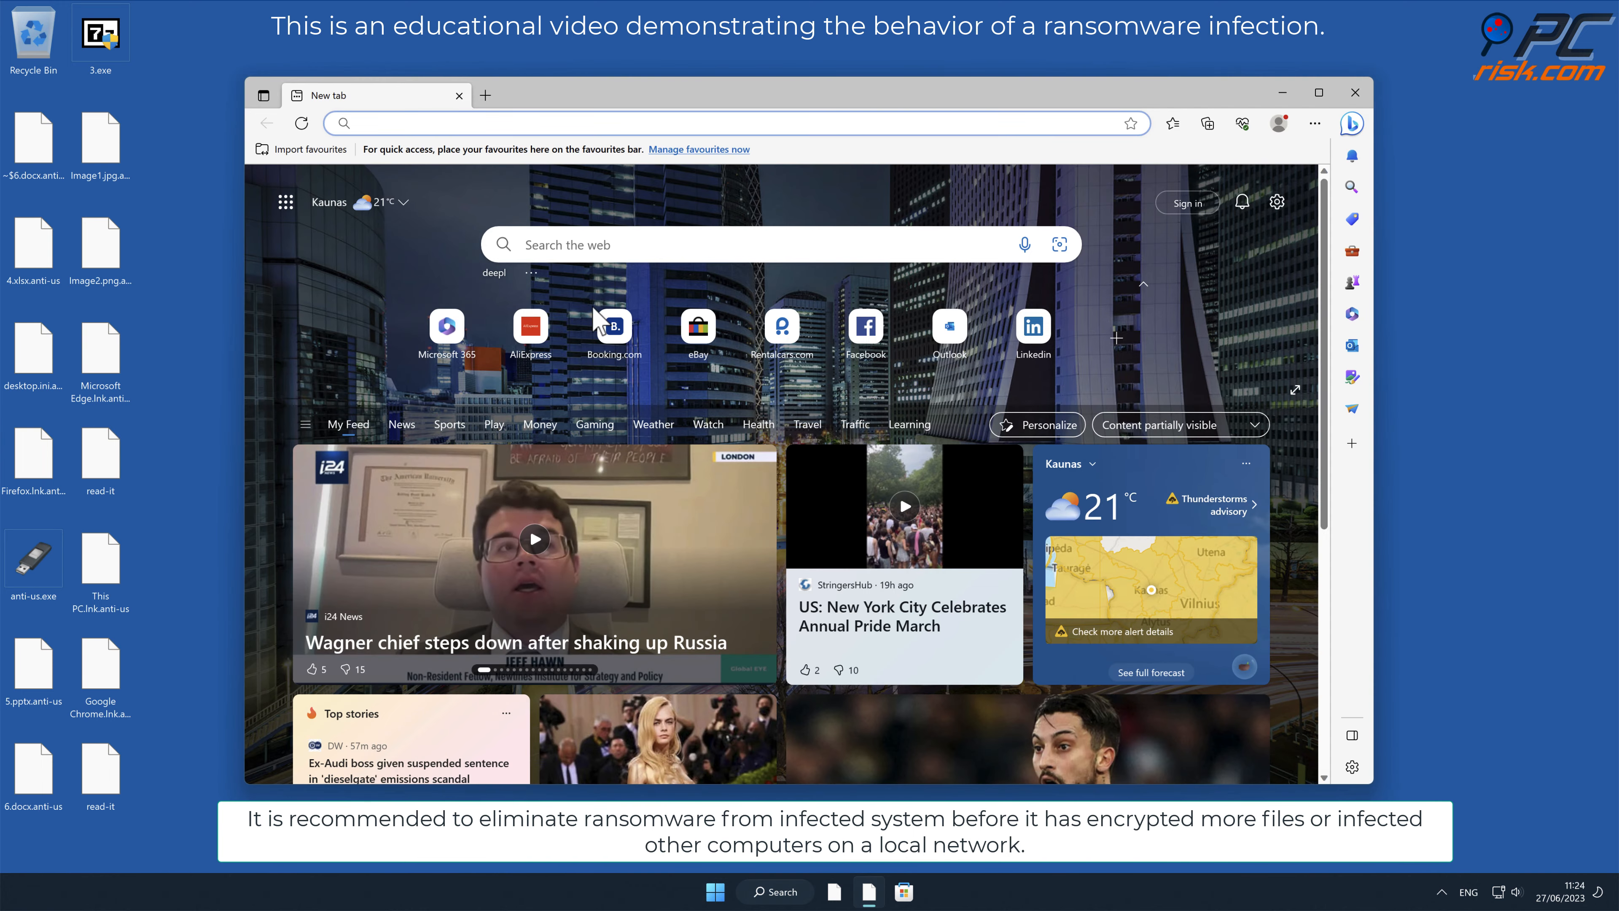
left_click(733, 123)
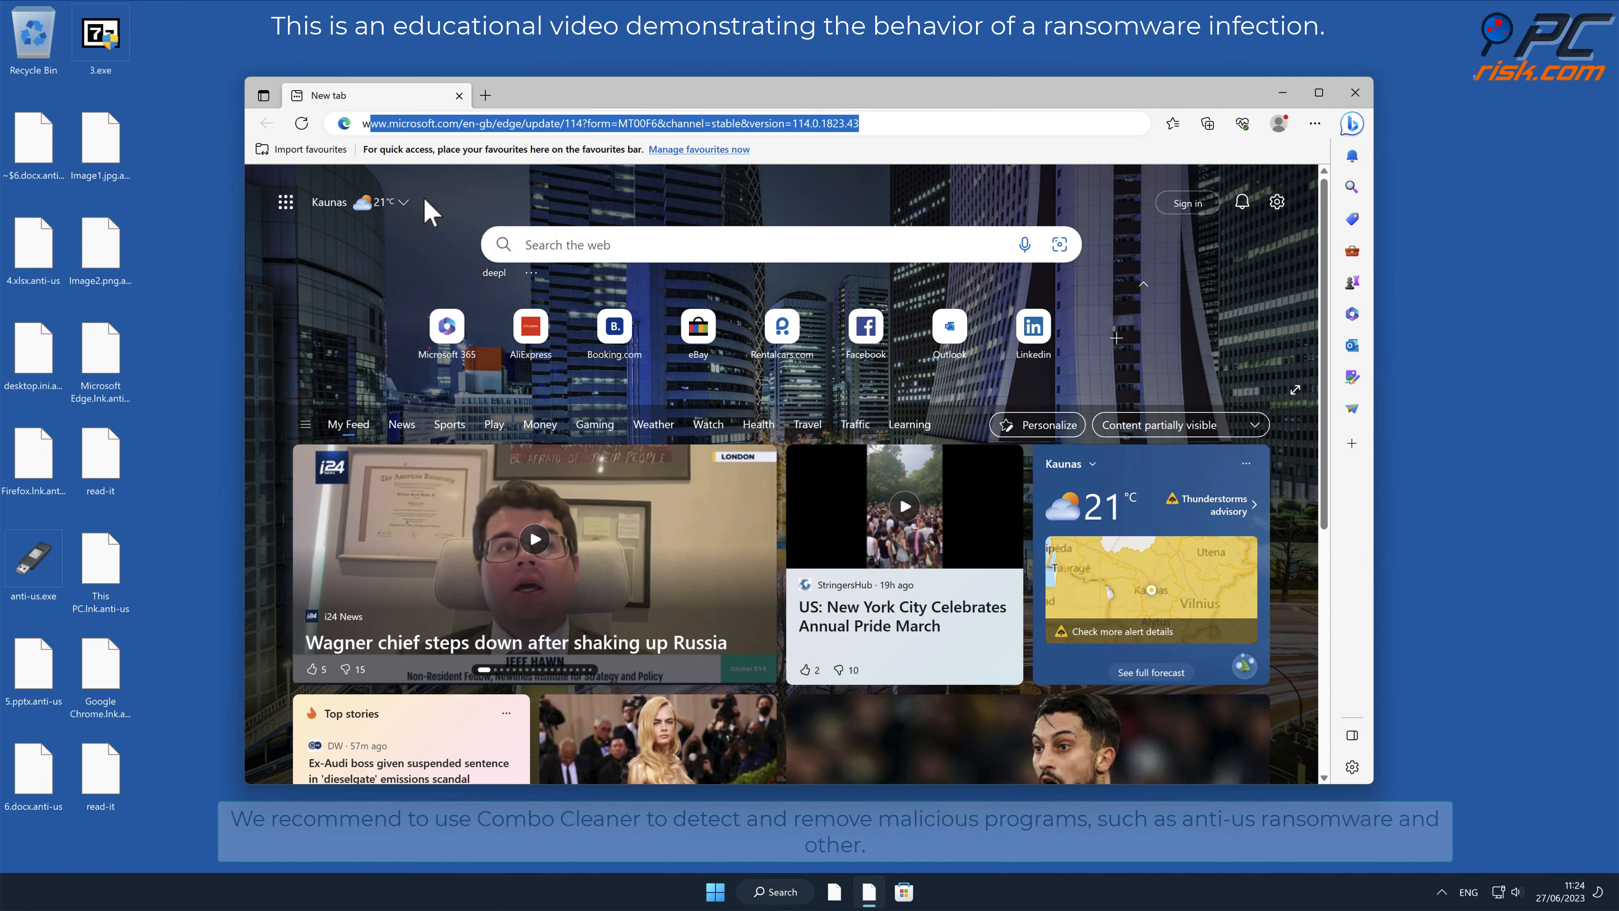
type("www.combo")
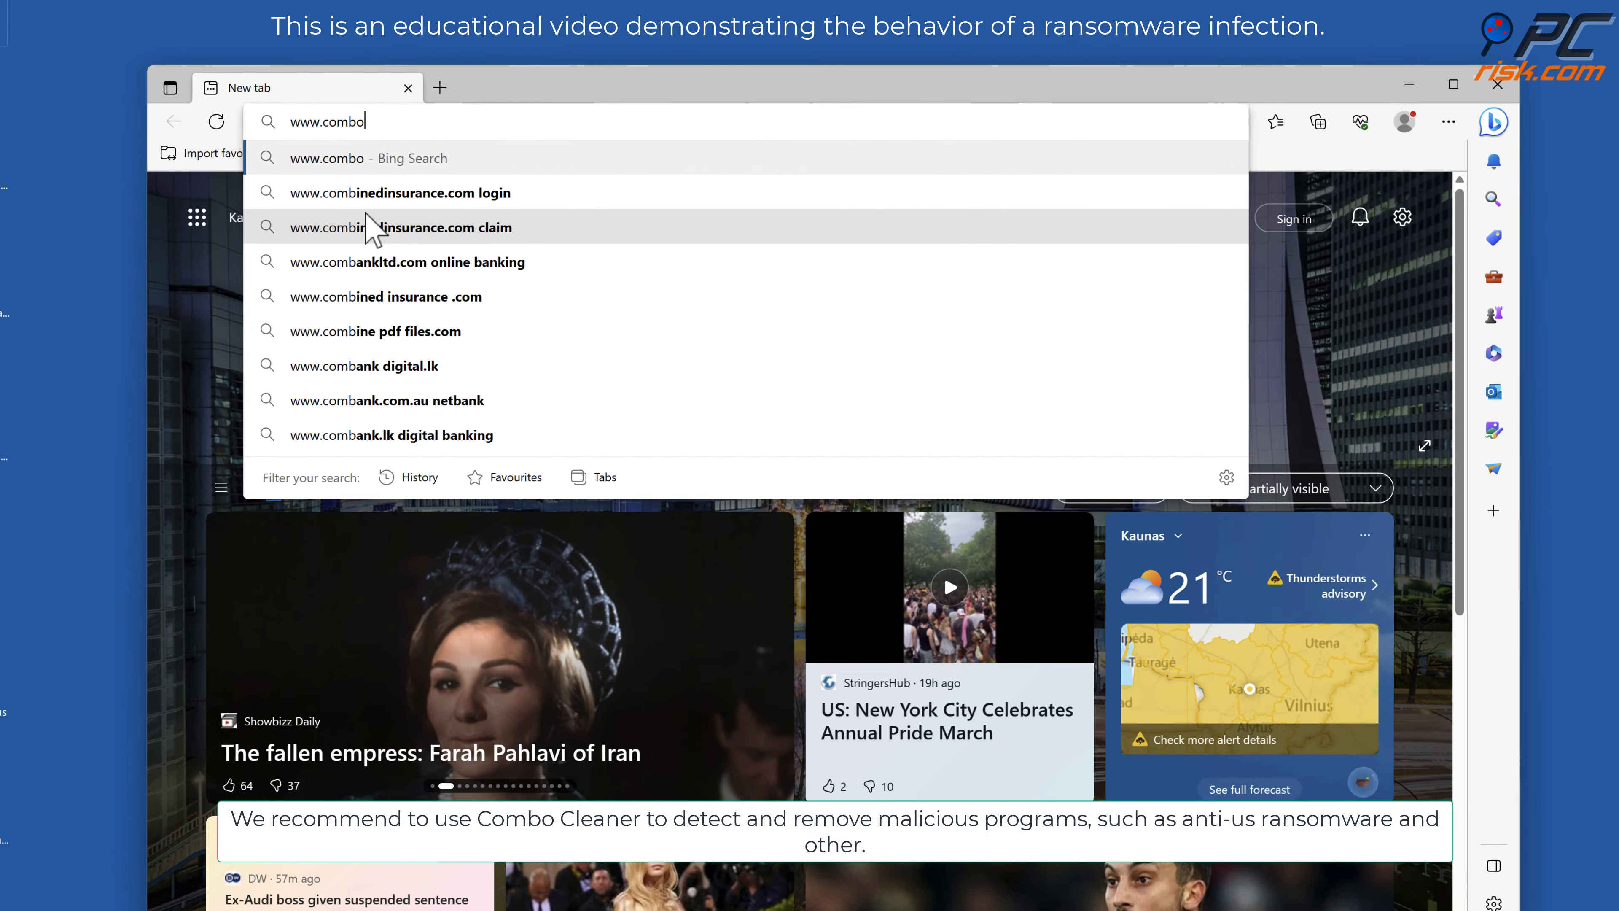
key("Enter")
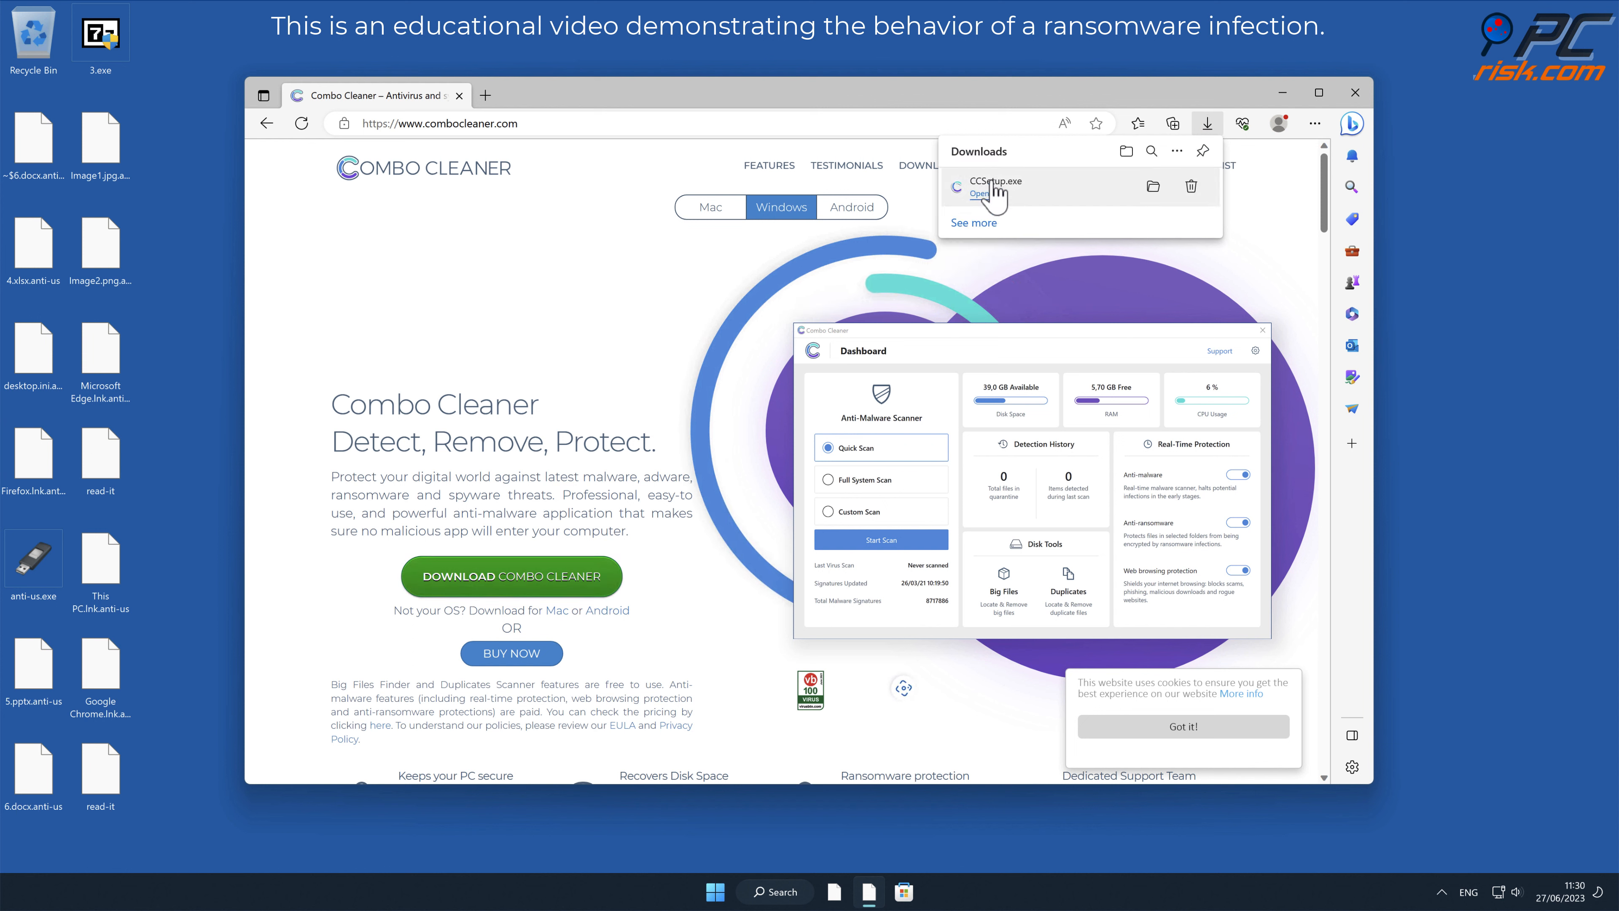
- Run CCSetup.exe and complete the wizard with Launch Combo Cleaner checked
left_click(980, 194)
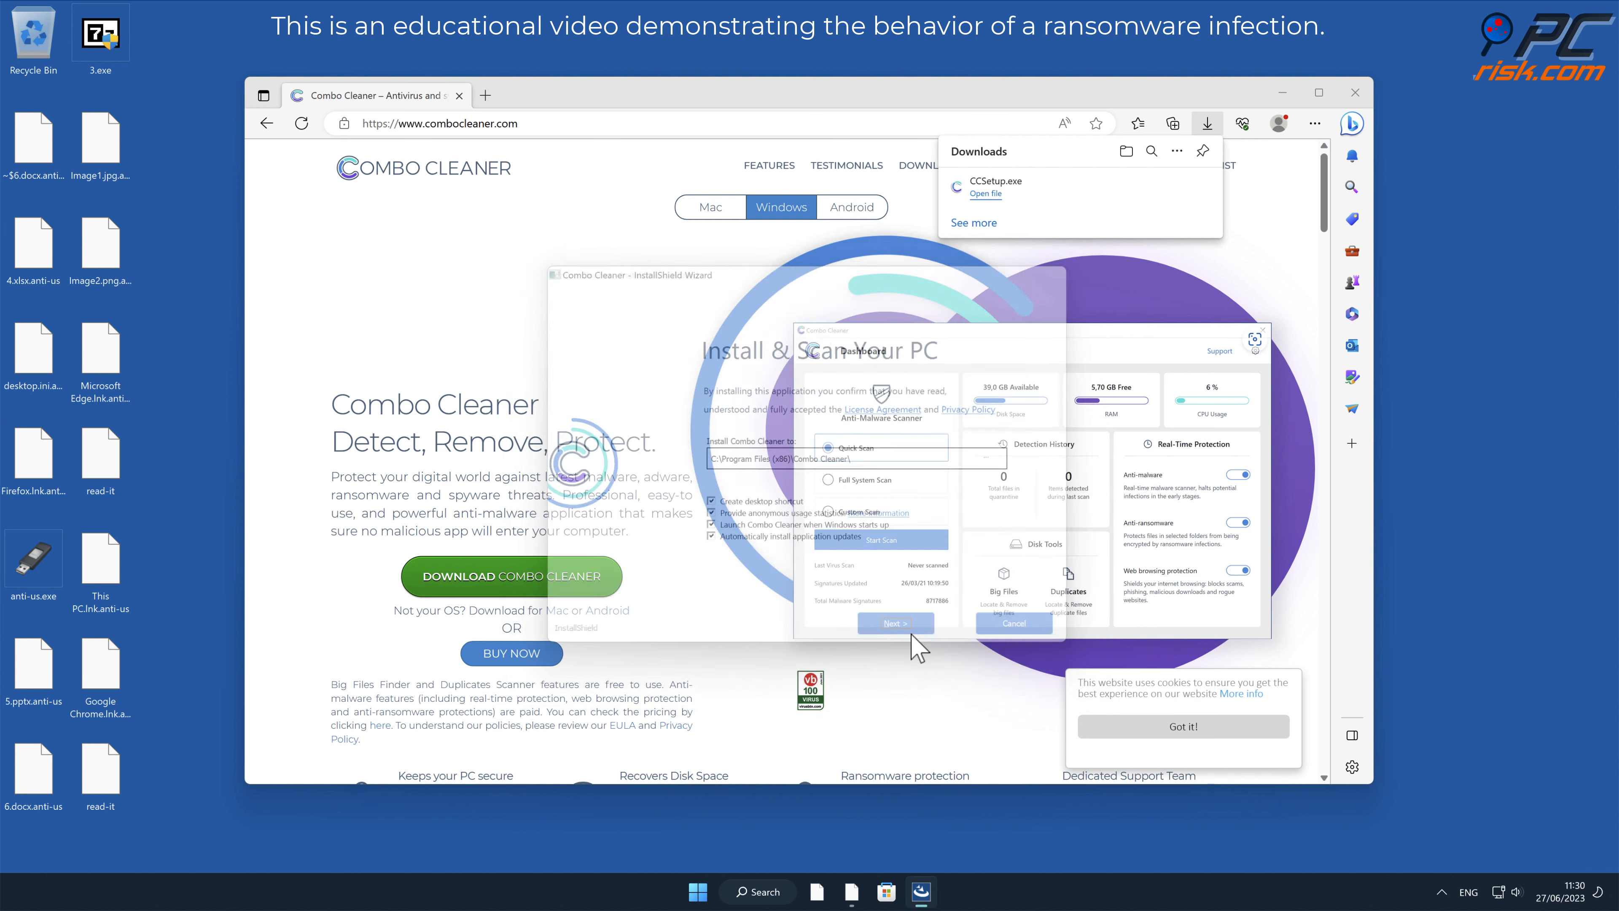
left_click(895, 623)
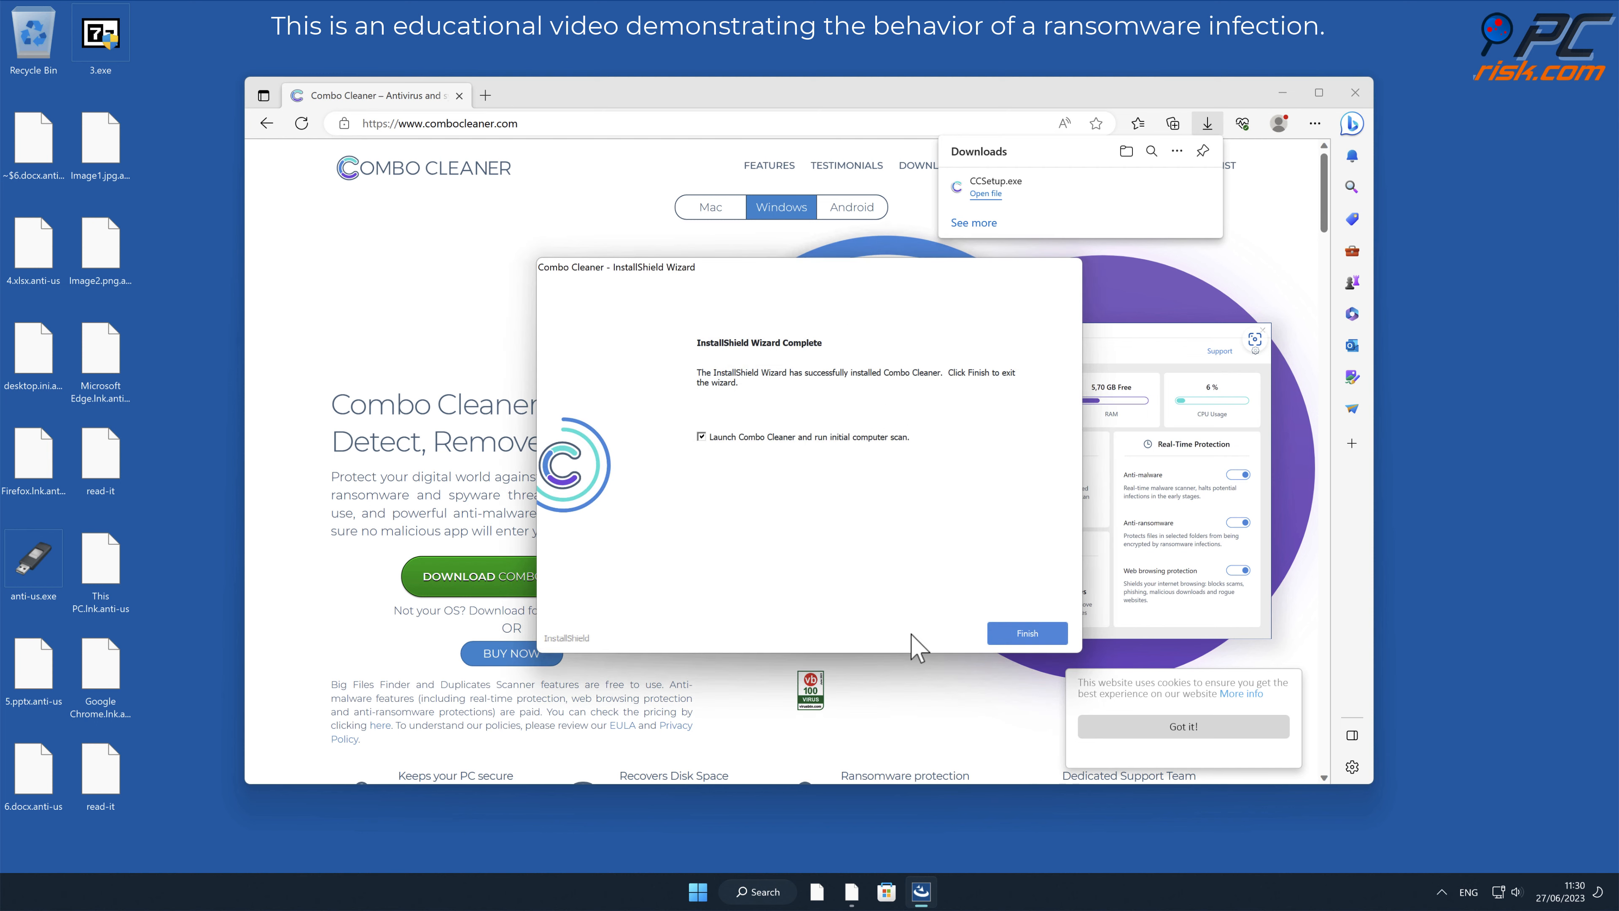
left_click(1027, 633)
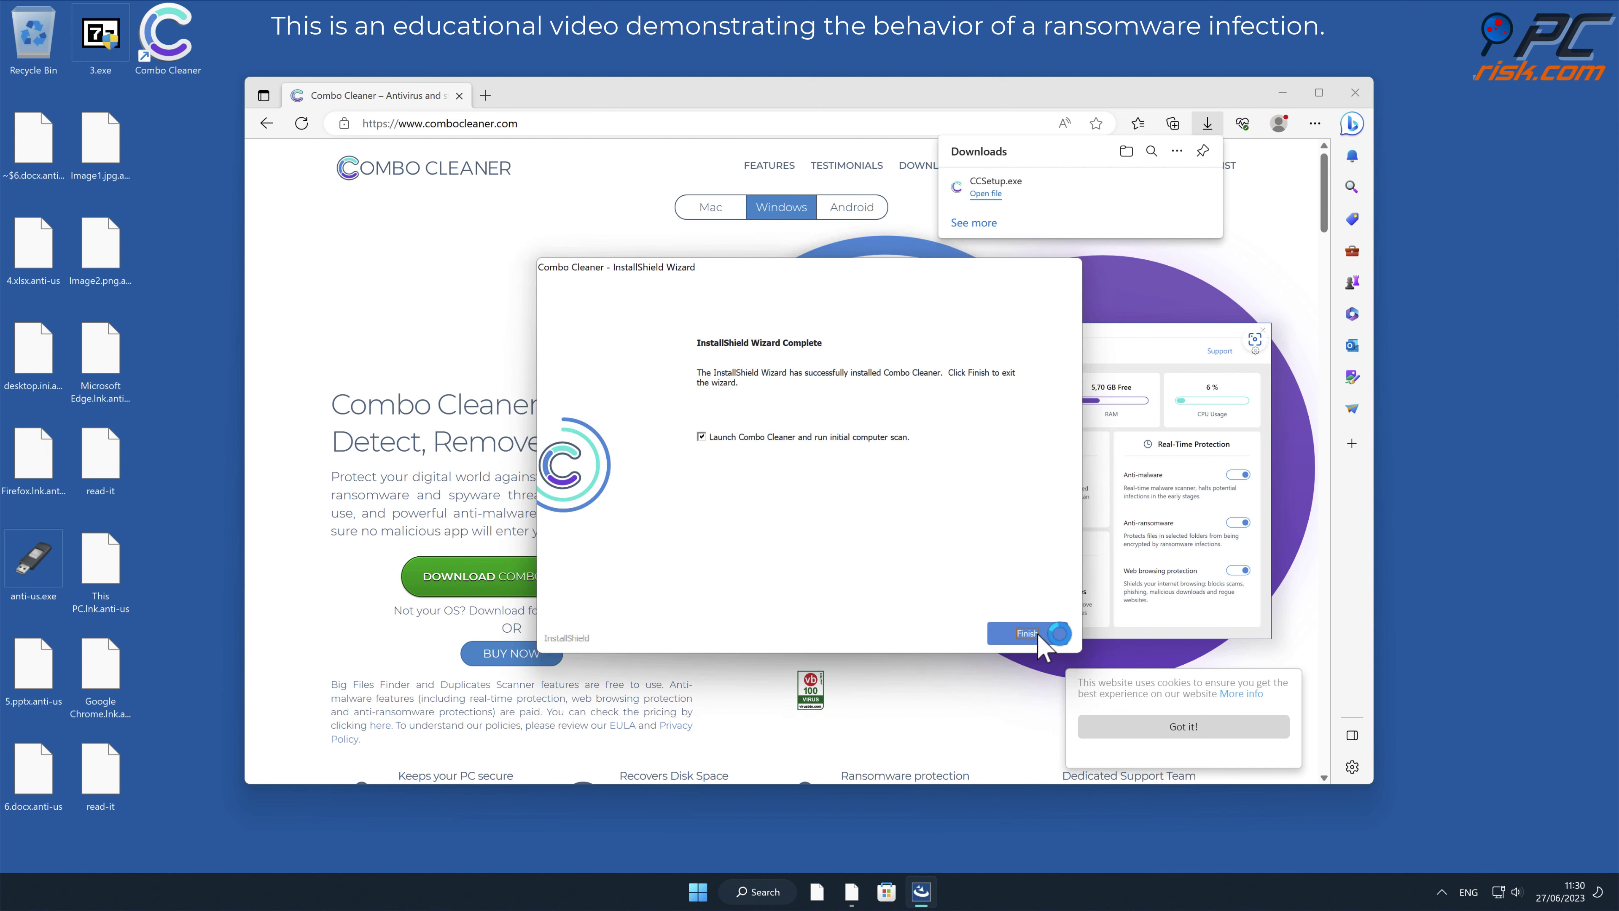
left_click(1027, 633)
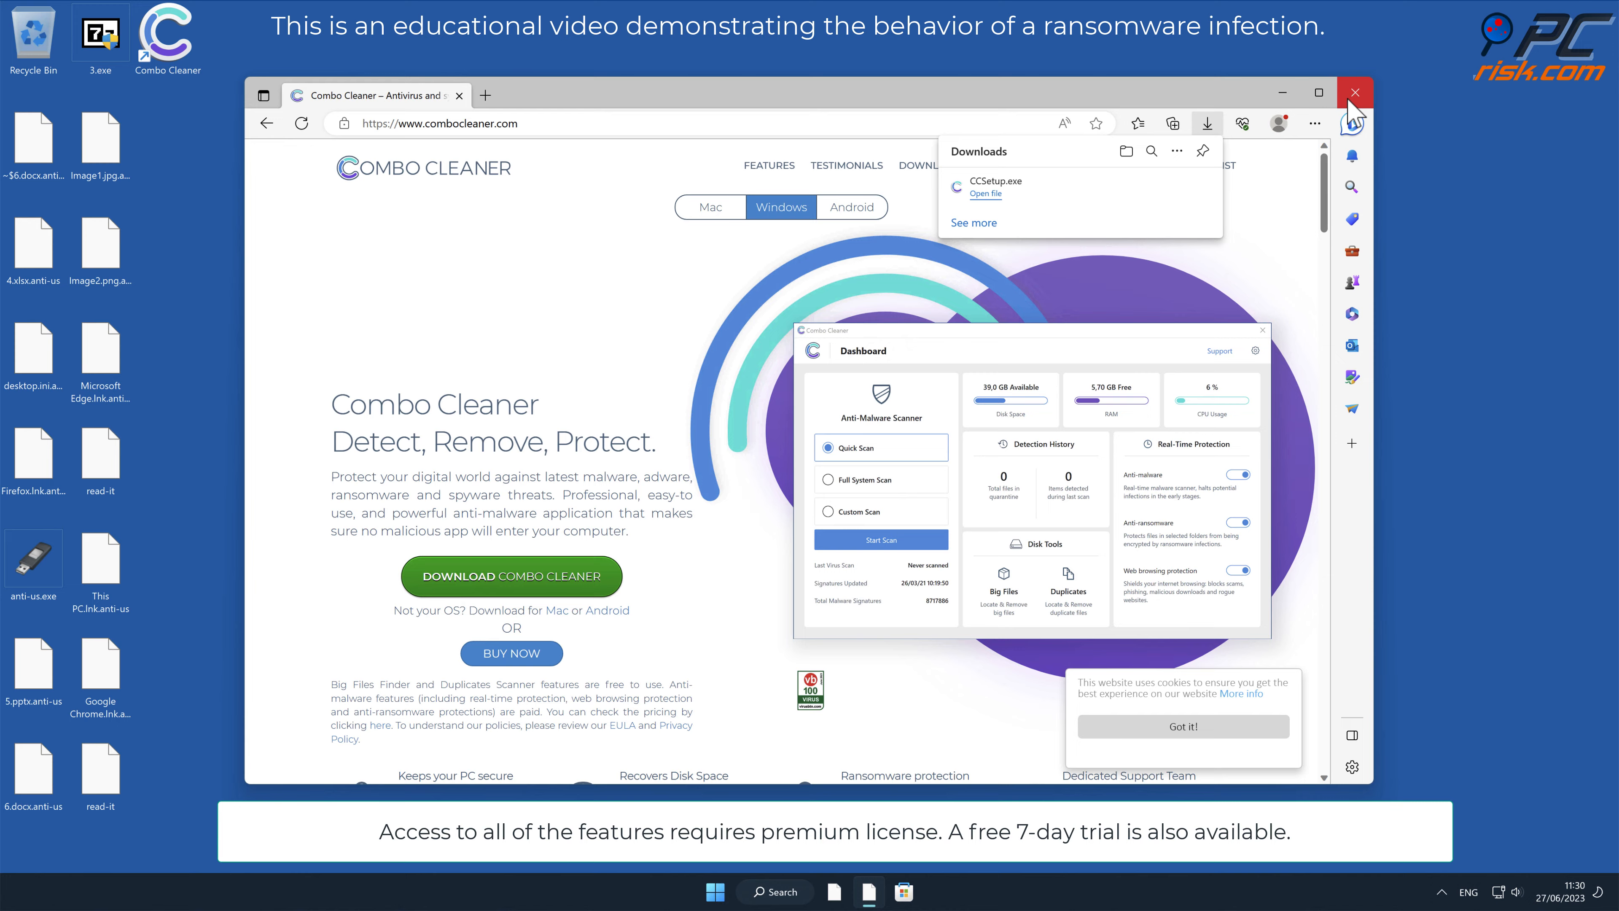
- Run the initial scan, skip the upgrade offer and quarantine the two detected Trojans including anti-us.exe
left_click(1355, 93)
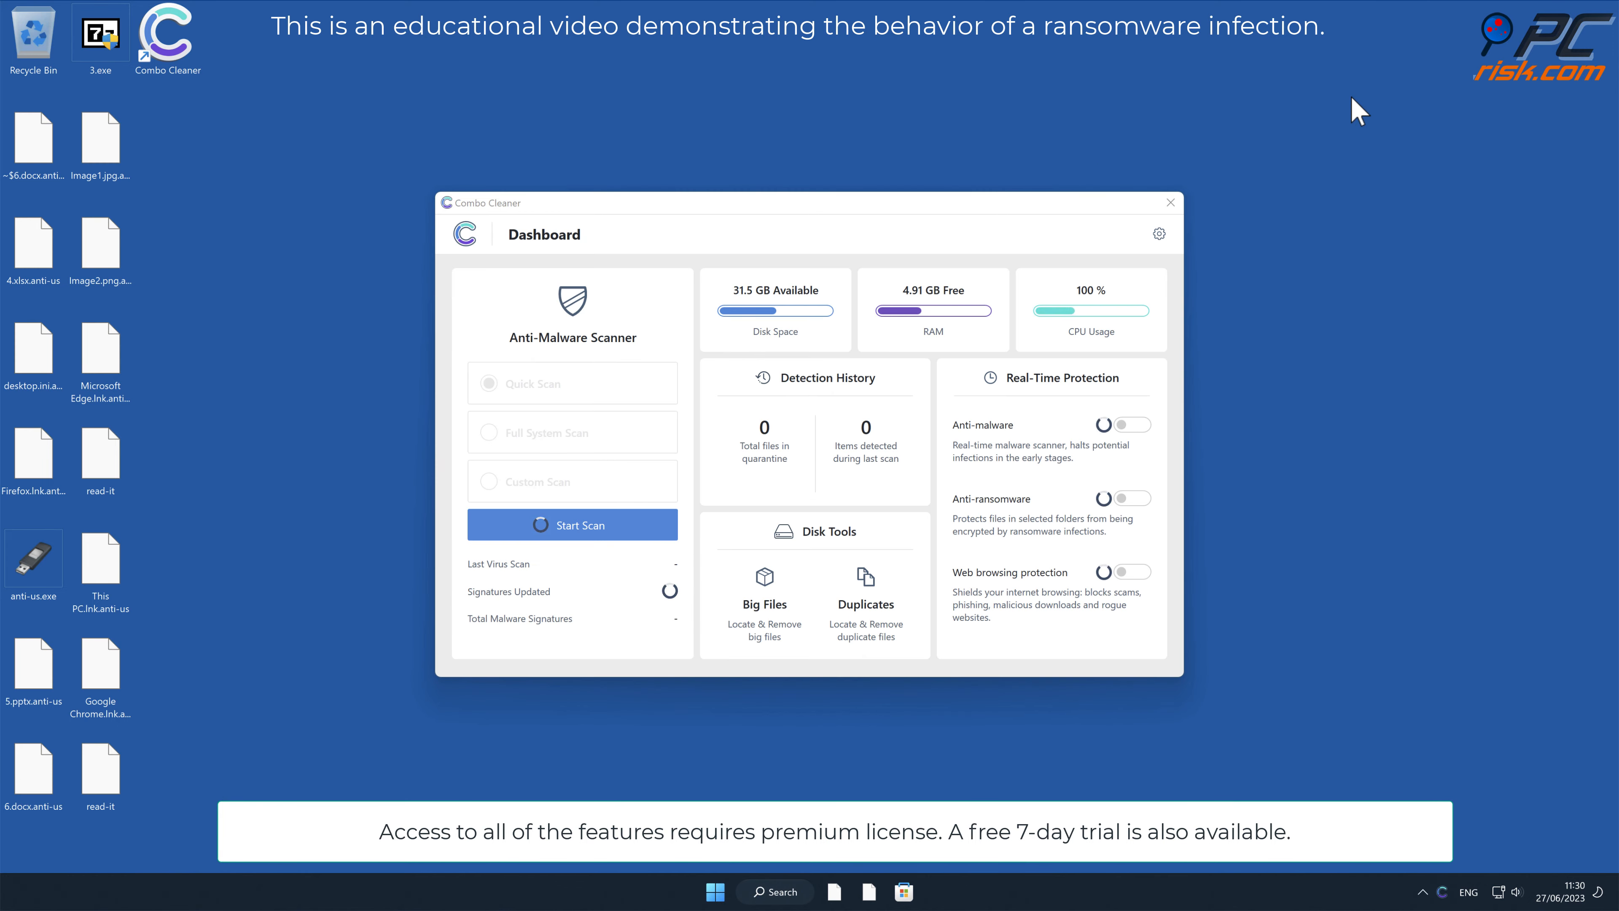
left_click(573, 524)
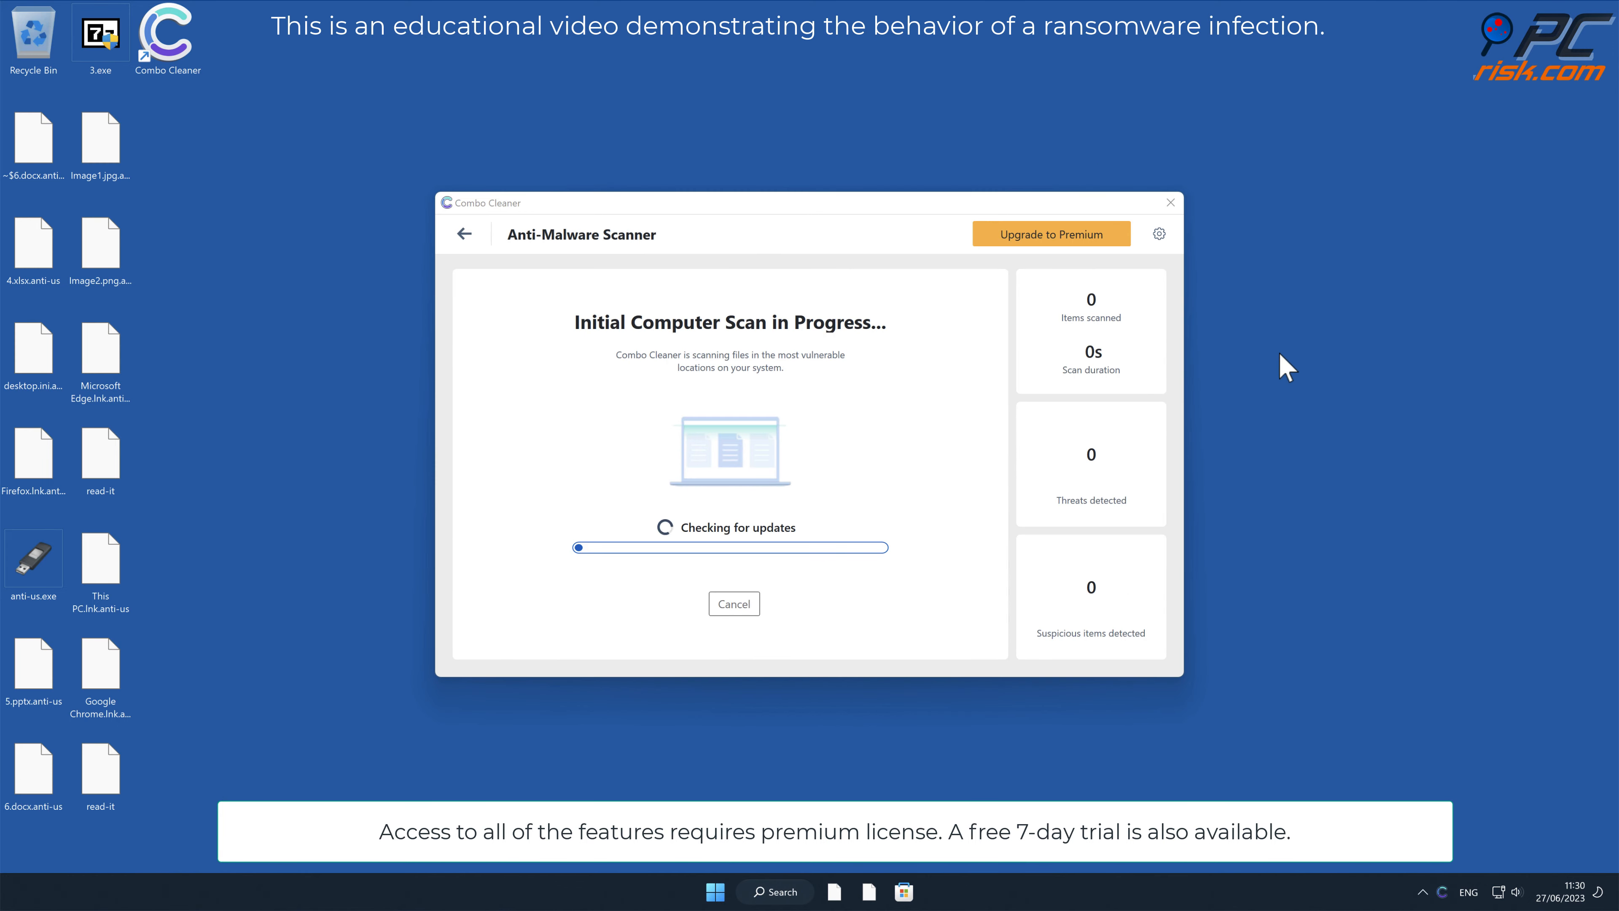
mouse_move(1198, 458)
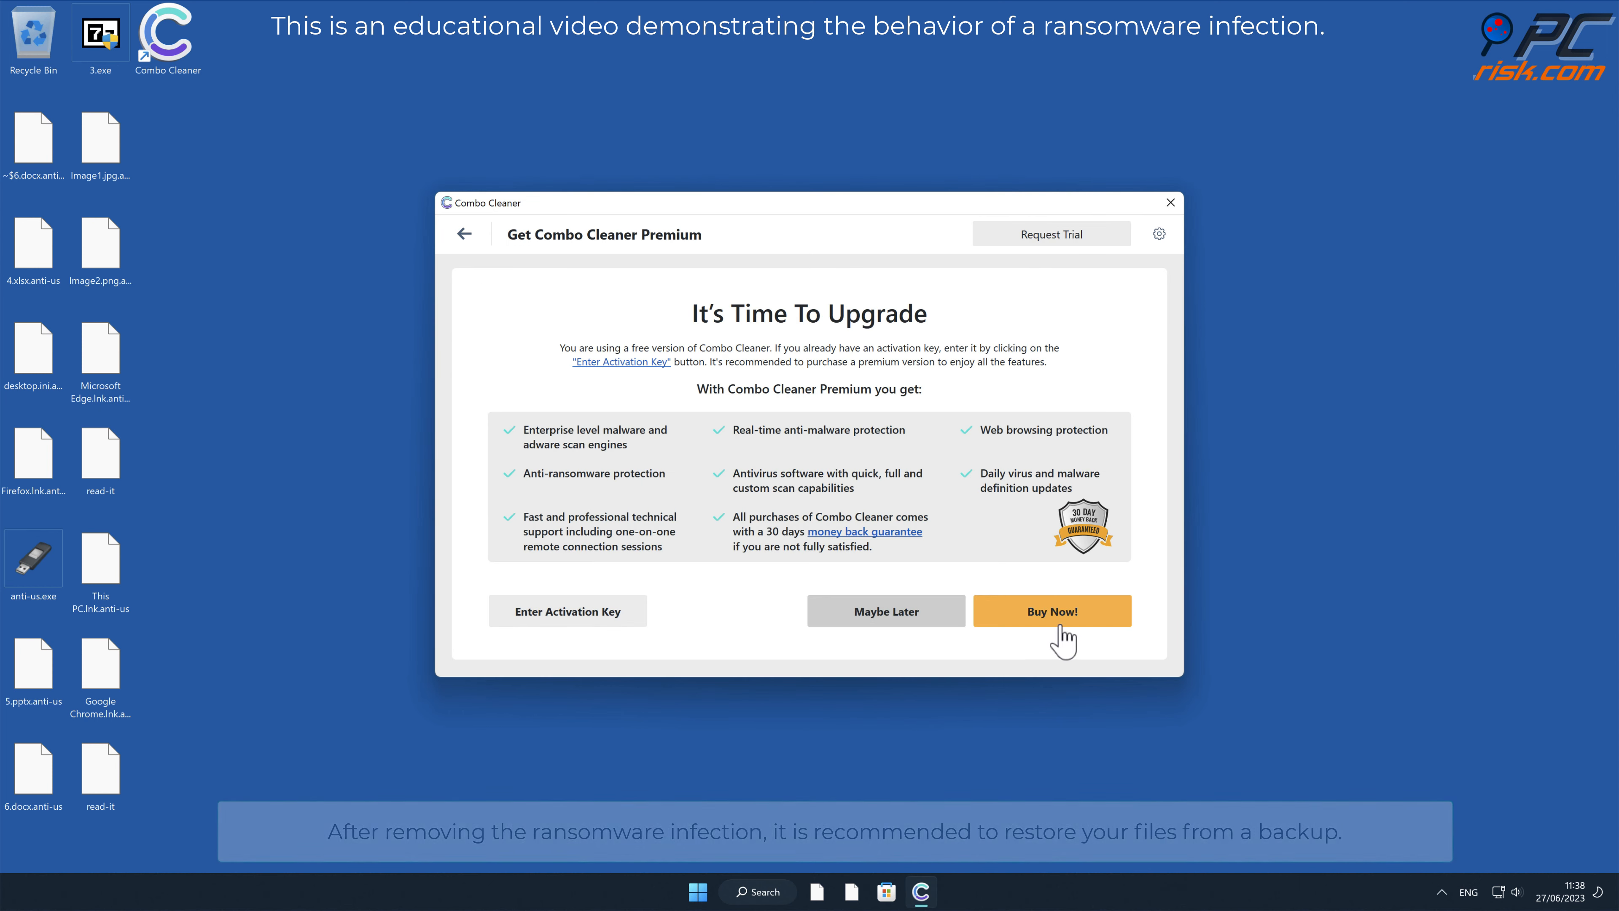
left_click(567, 610)
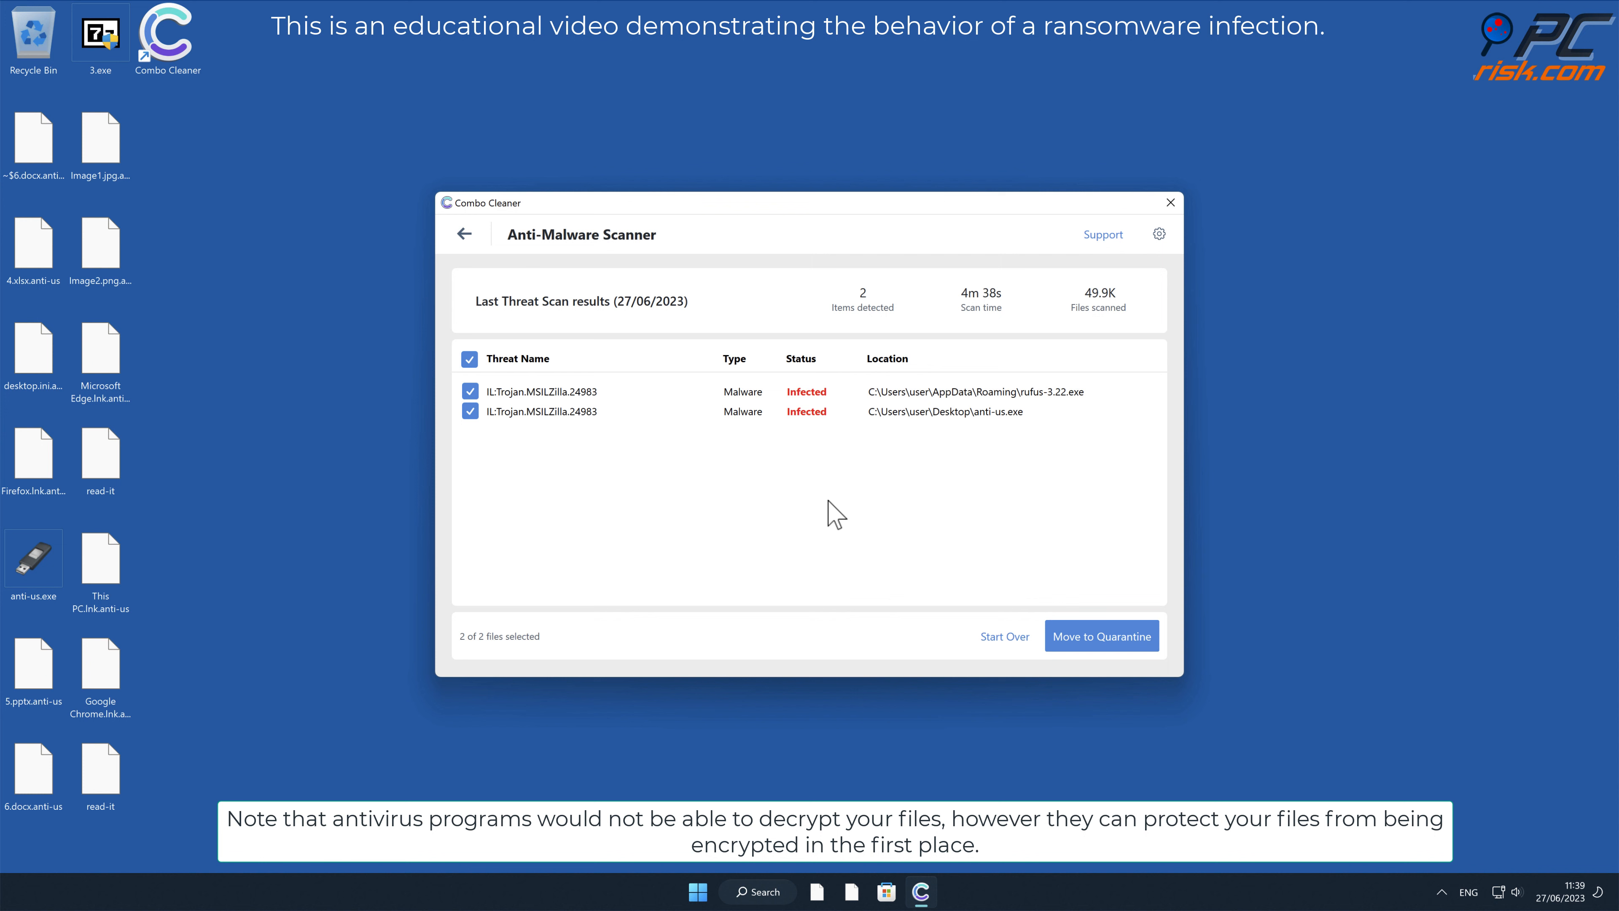
left_click(1102, 635)
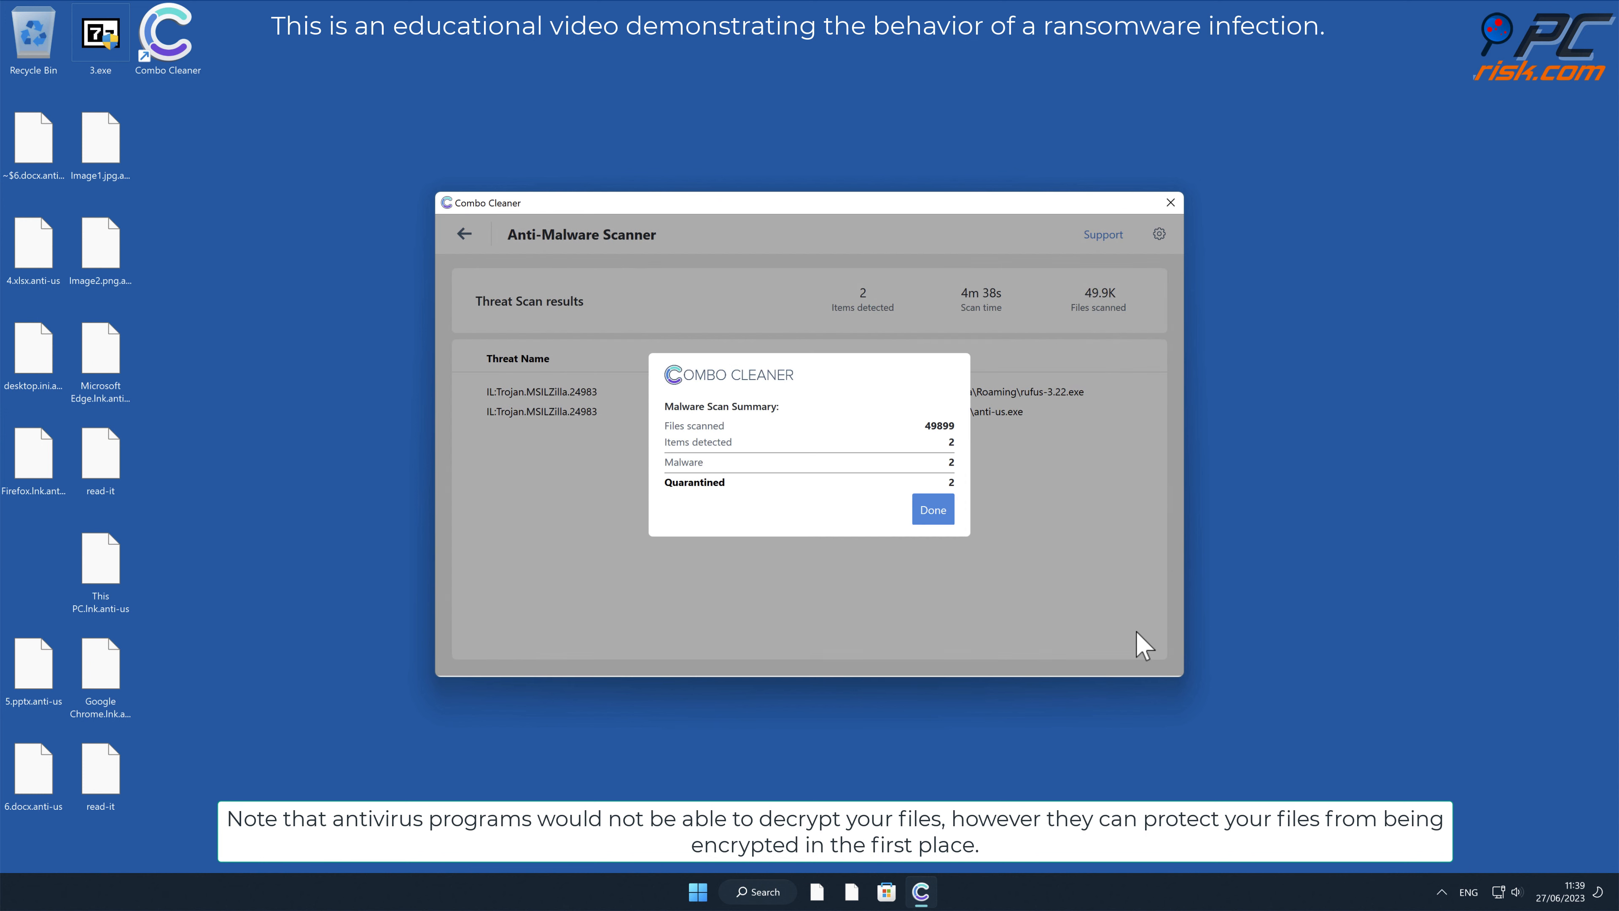
left_click(932, 509)
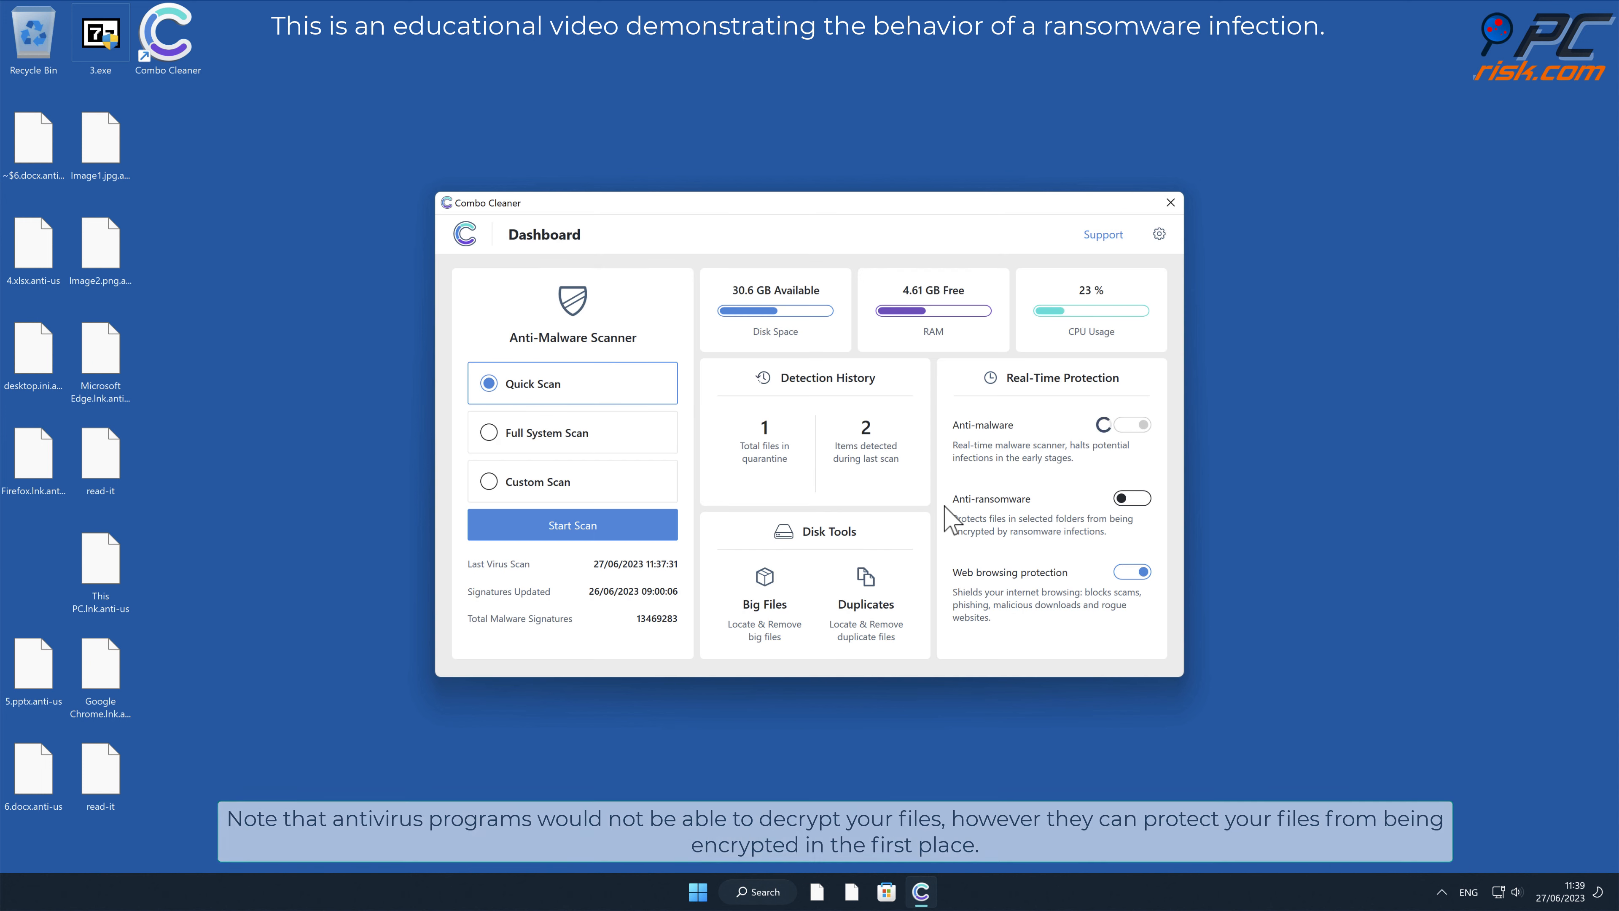
- Add the Desktop folder to Anti-Ransomware protected folders, then close Combo Cleaner
left_click(1131, 425)
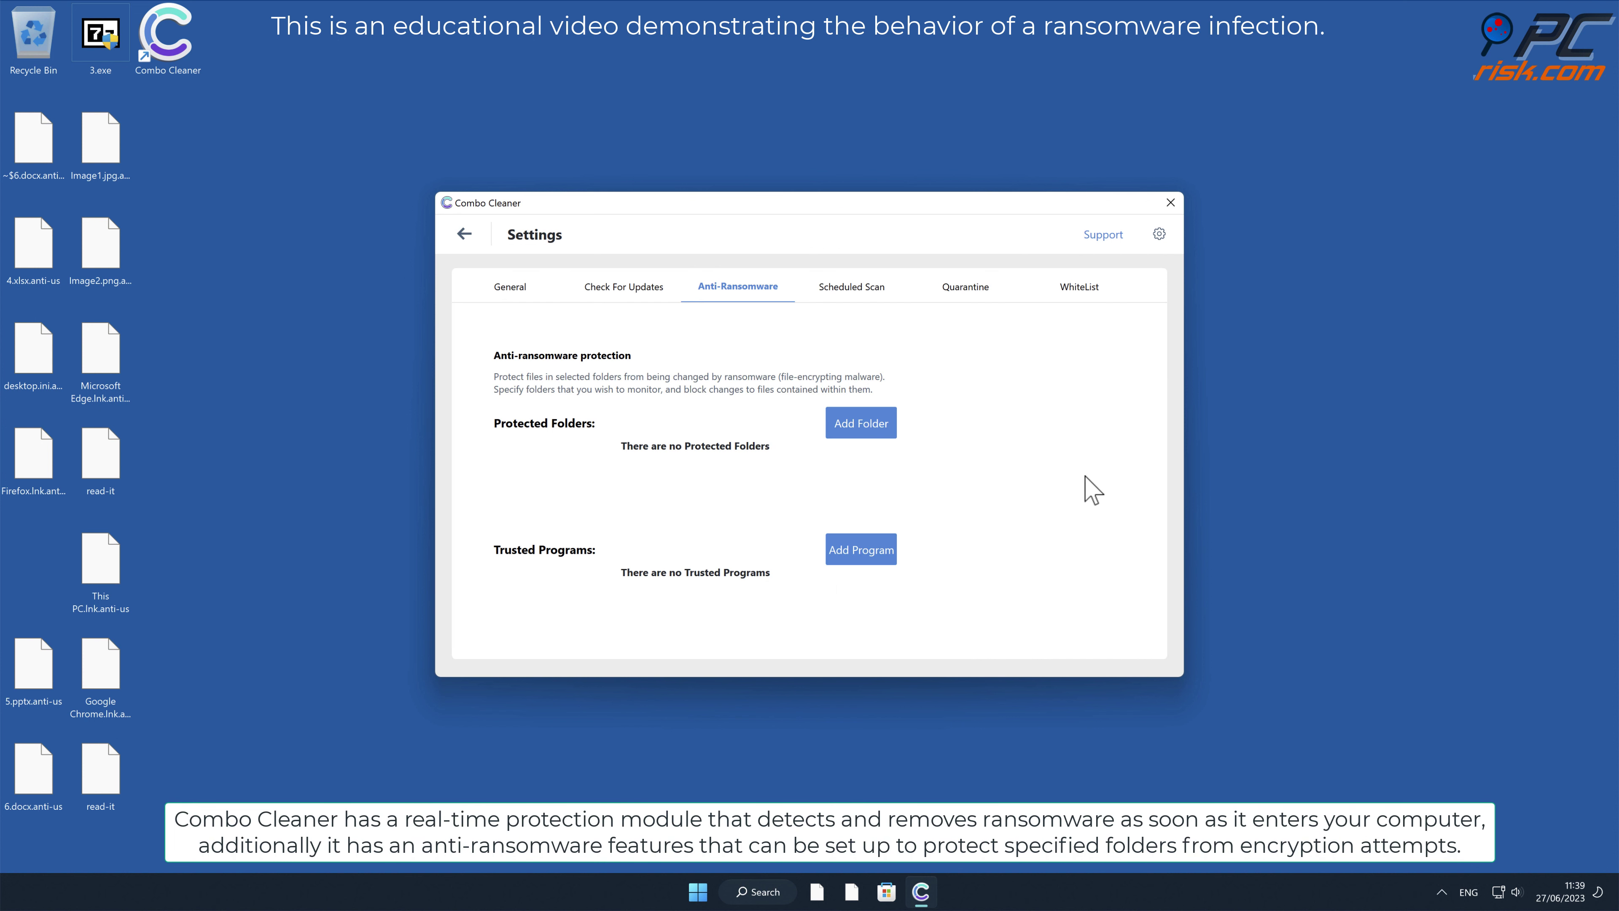
left_click(861, 423)
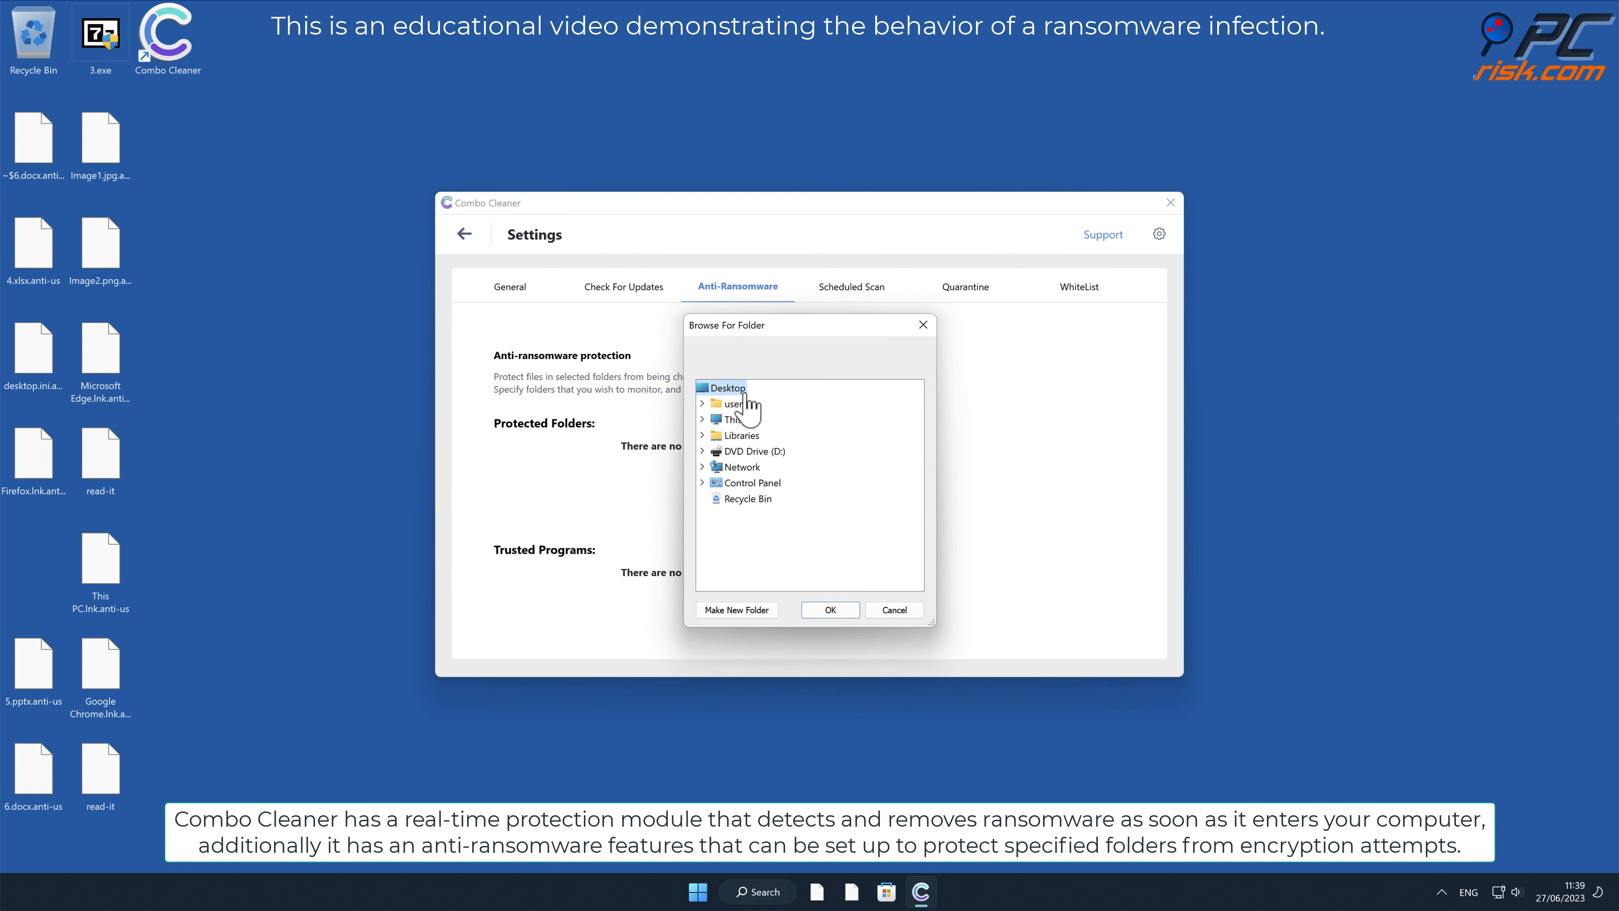
left_click(830, 609)
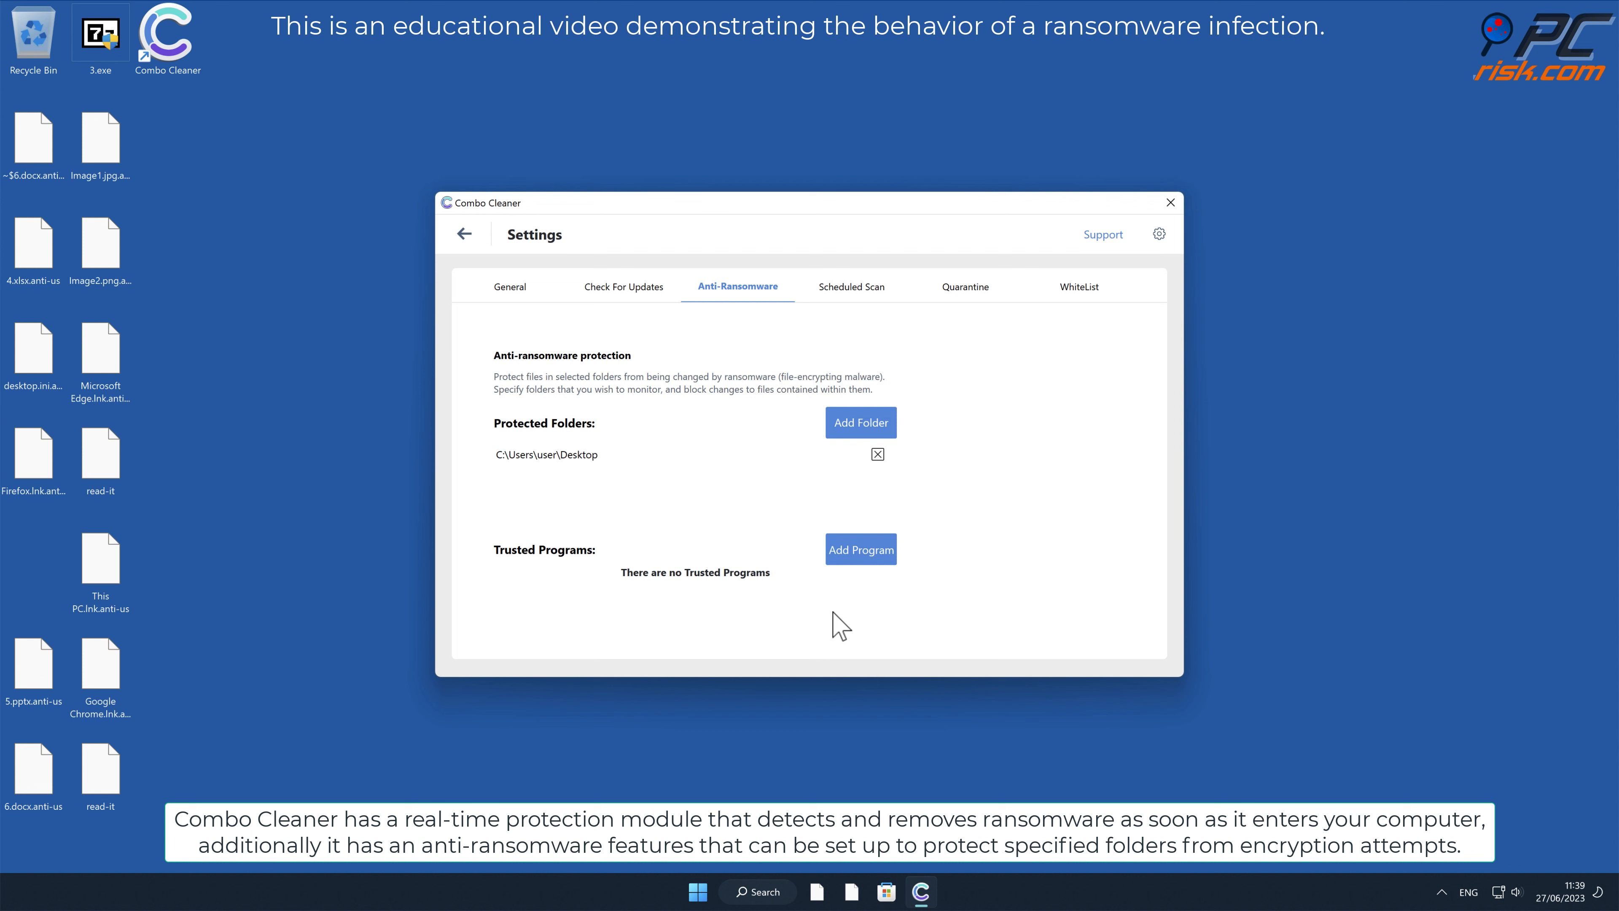
left_click(463, 234)
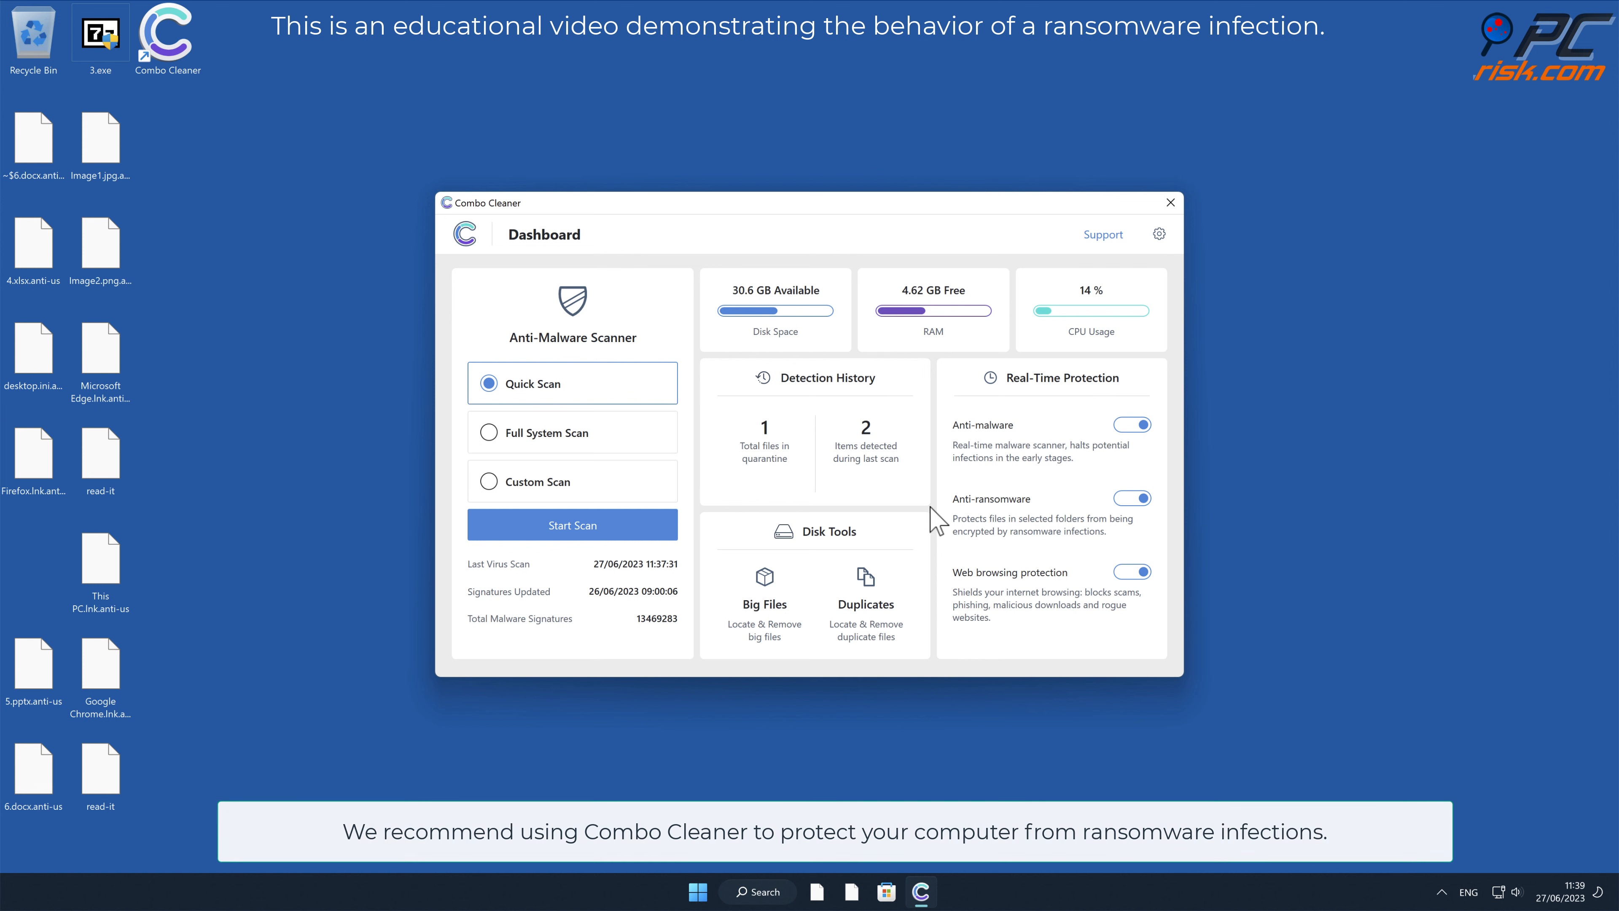
left_click(1170, 203)
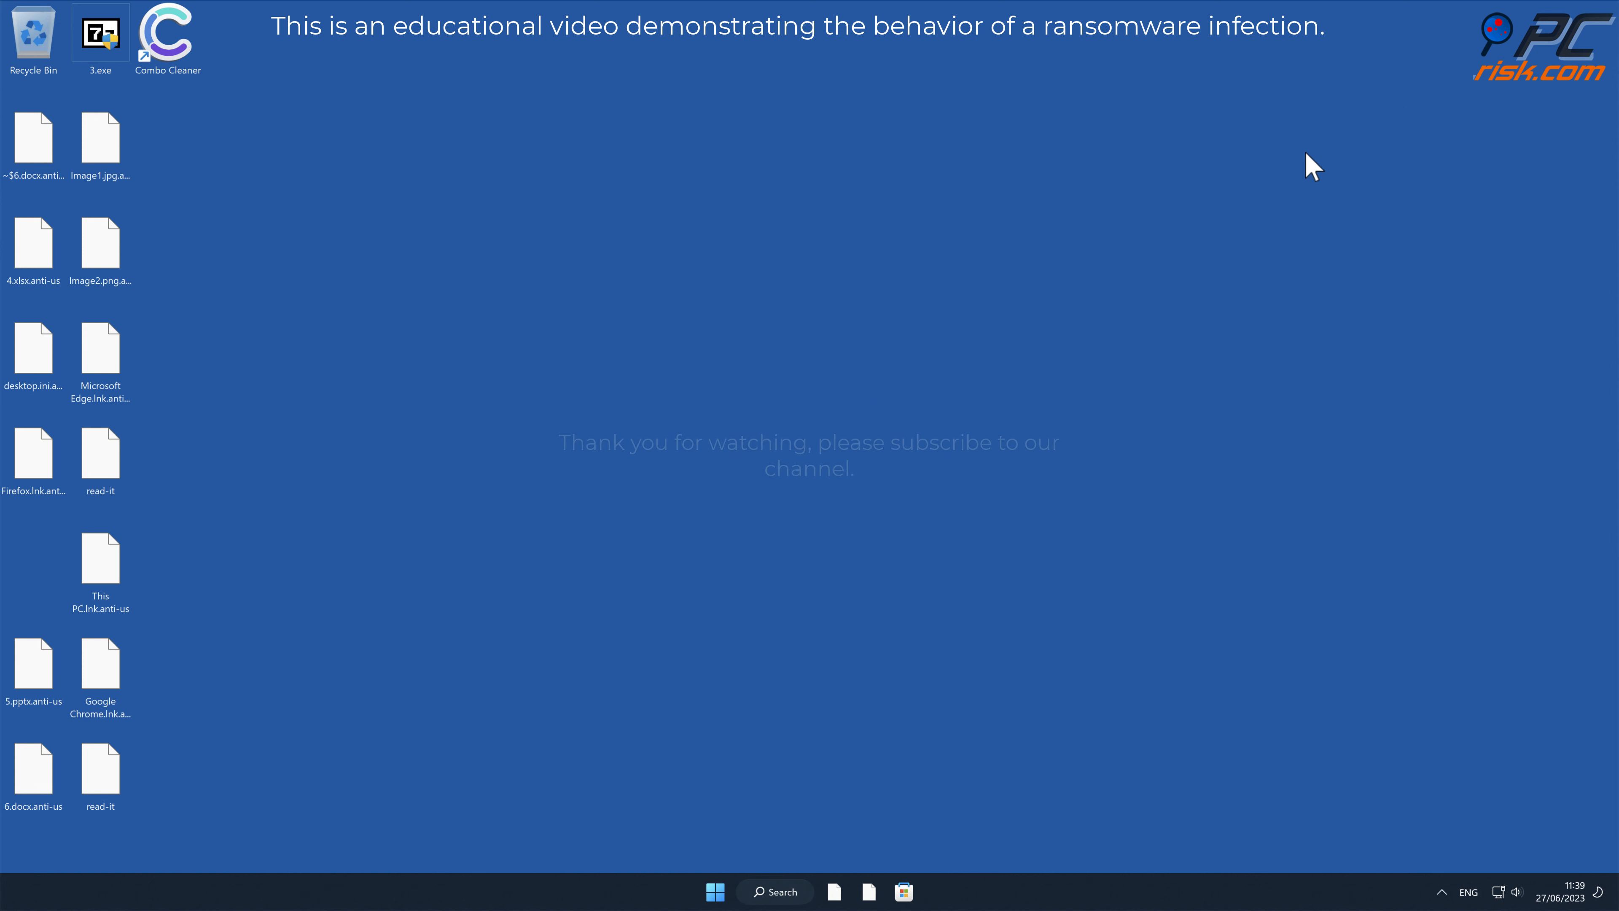